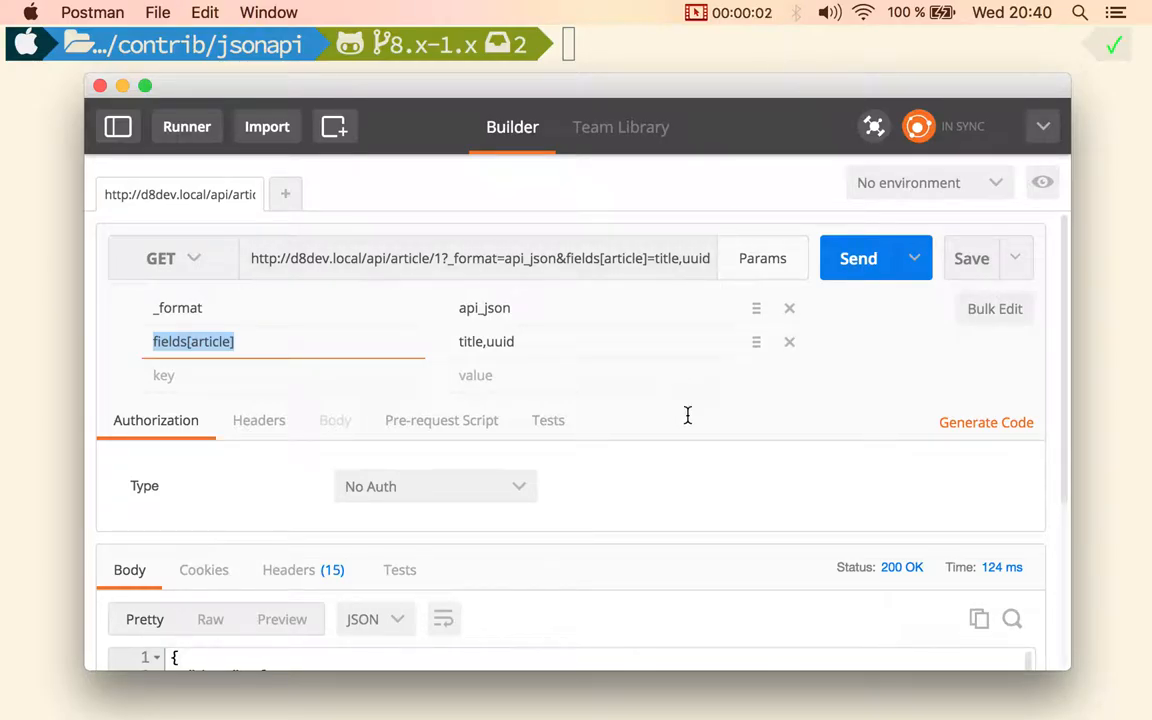
pyautogui.moveTo(735, 515)
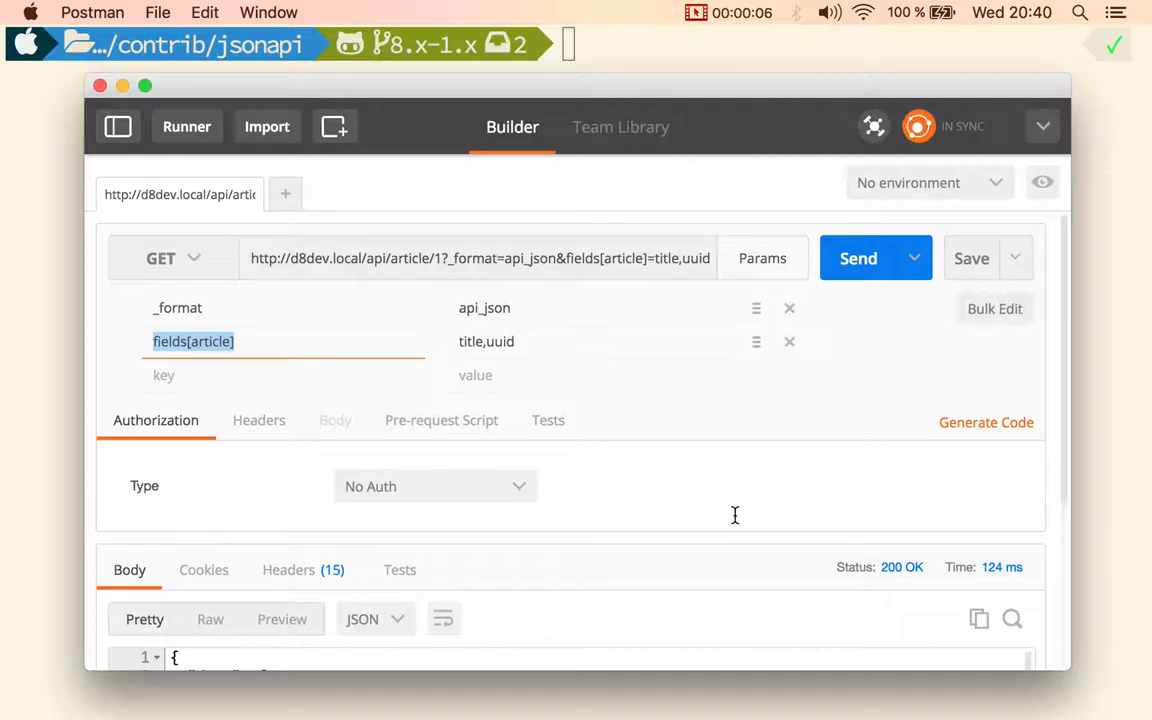
pyautogui.moveTo(1063, 356)
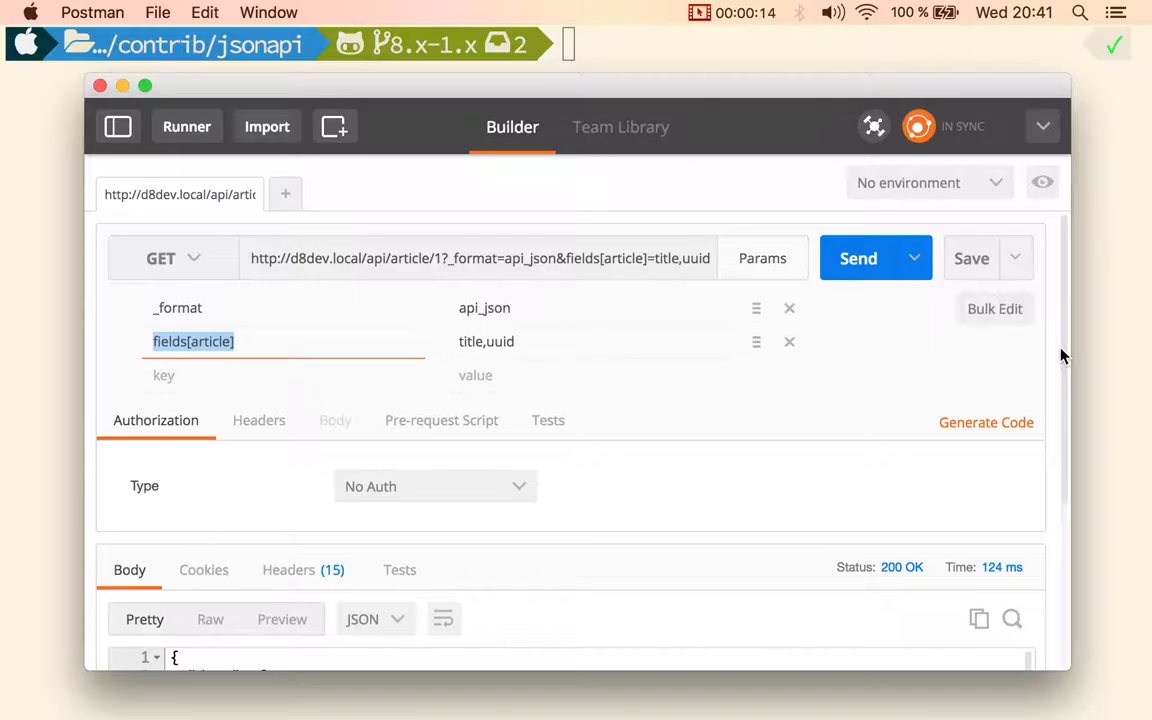
pyautogui.moveTo(1043, 332)
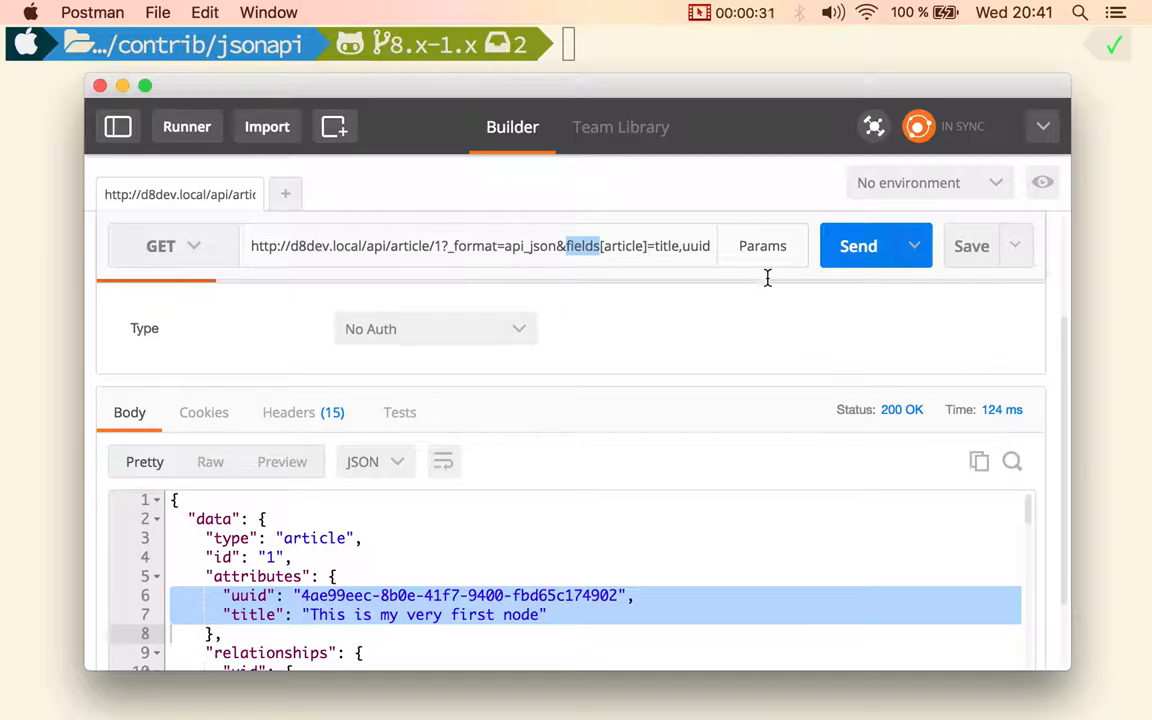
# Add the query parameter include with value uid to the article request.
pyautogui.click(762, 245)
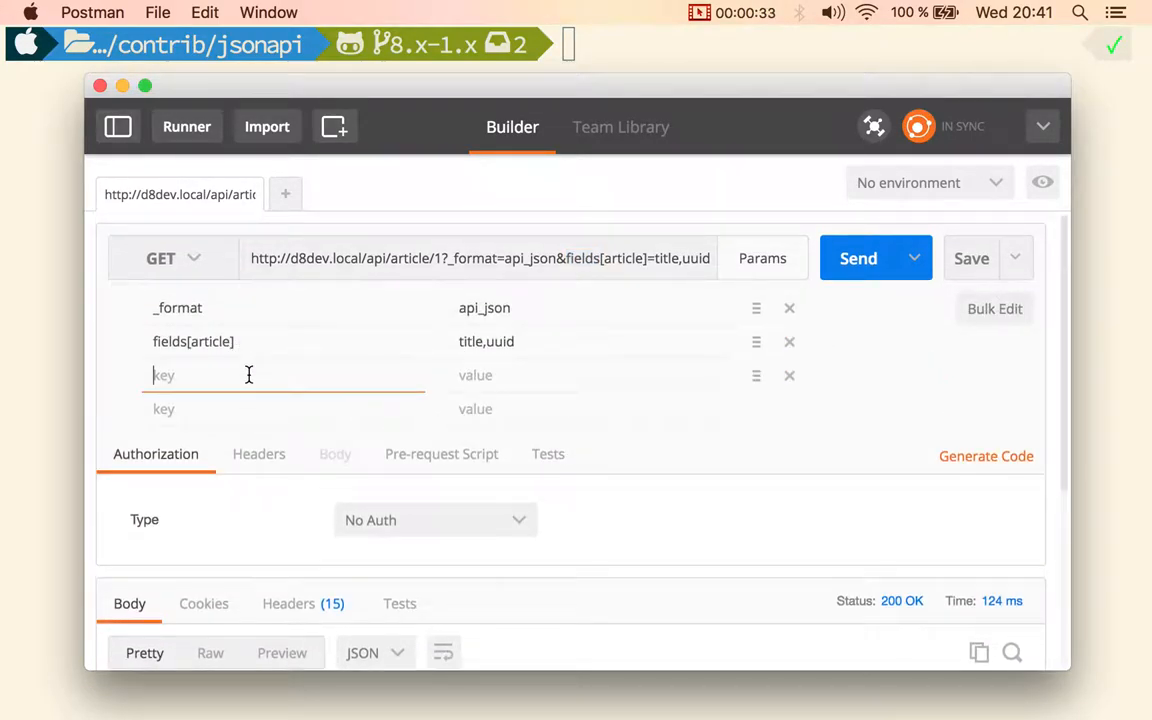
pyautogui.write('inclu')
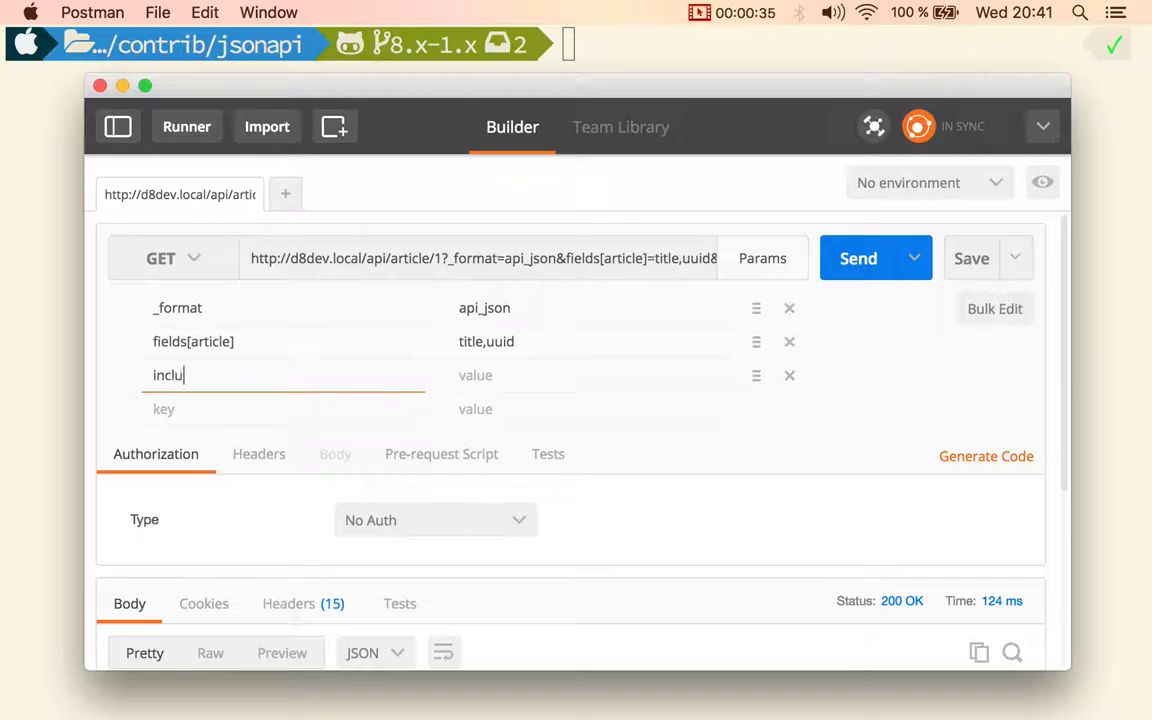
pyautogui.write('de')
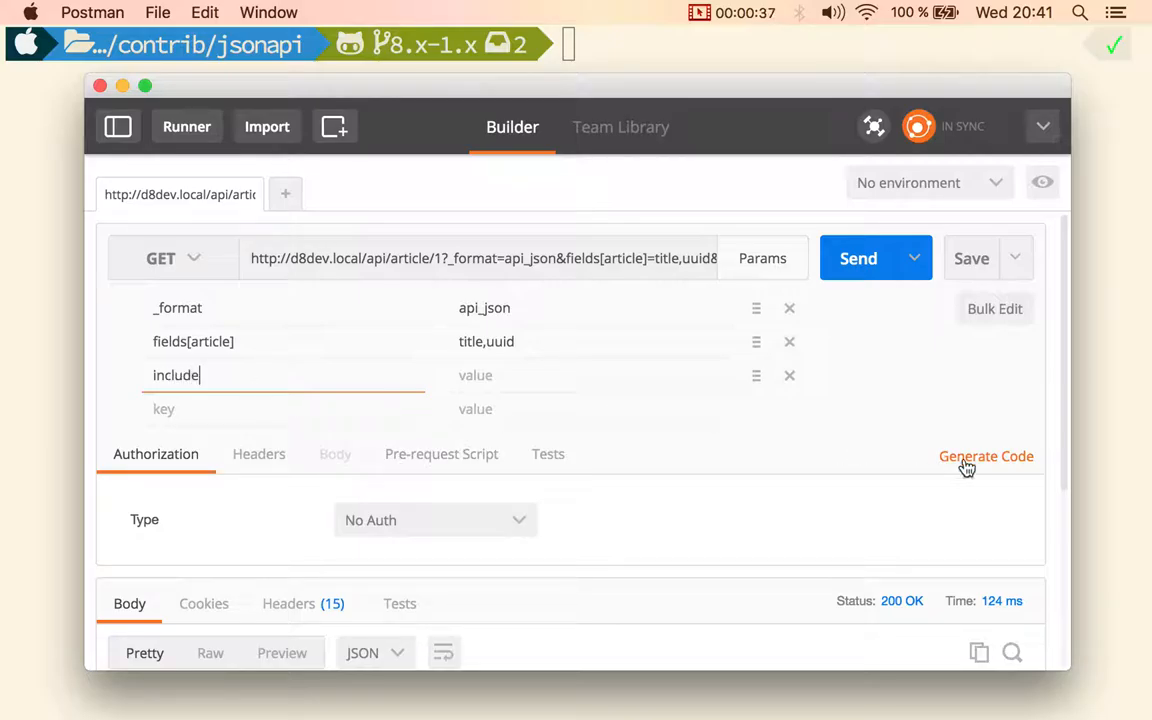
pyautogui.click(858, 258)
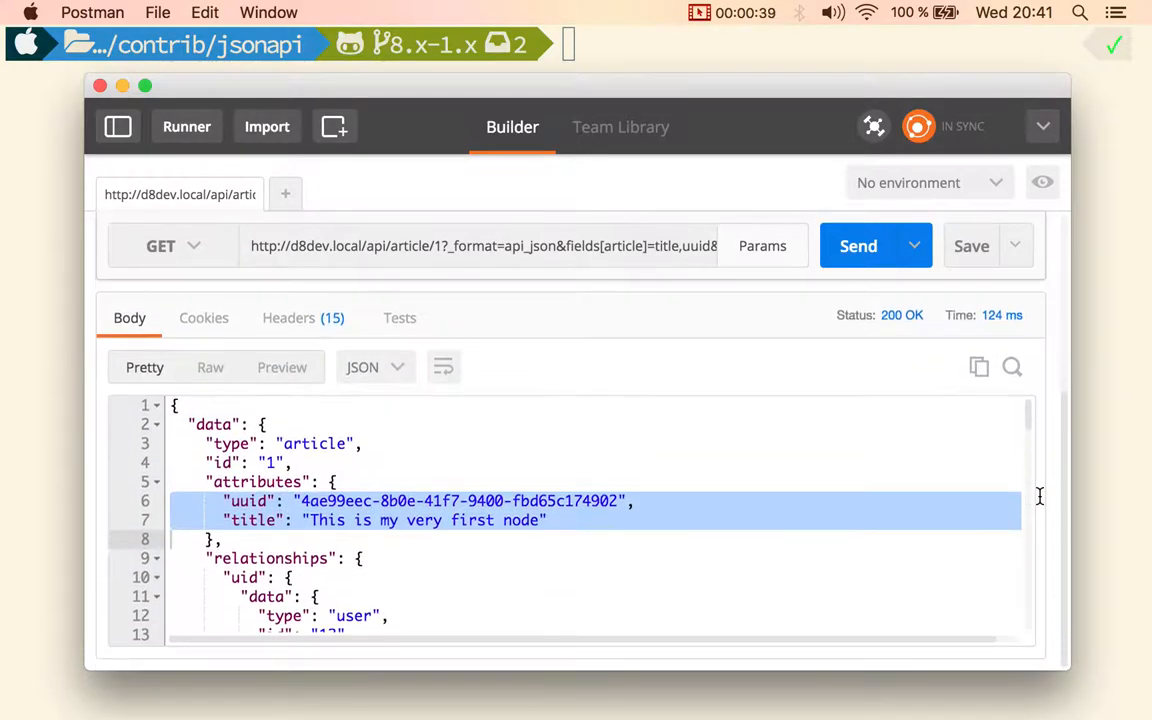
pyautogui.scroll(-3)
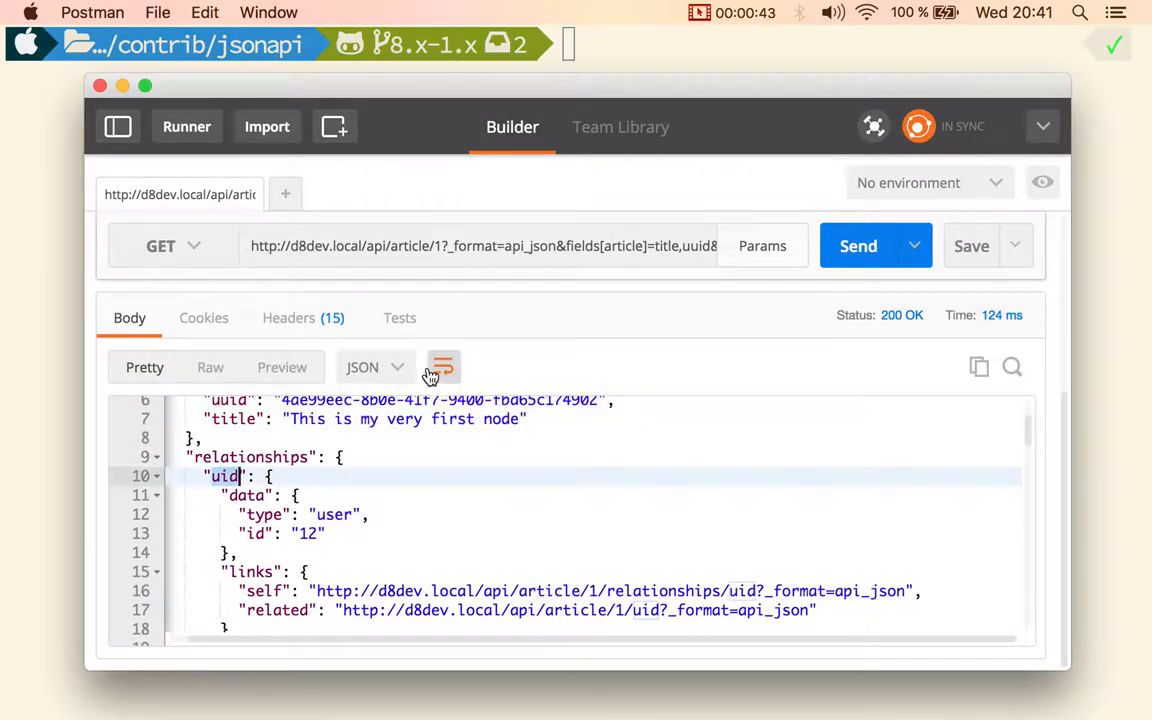
pyautogui.click(762, 245)
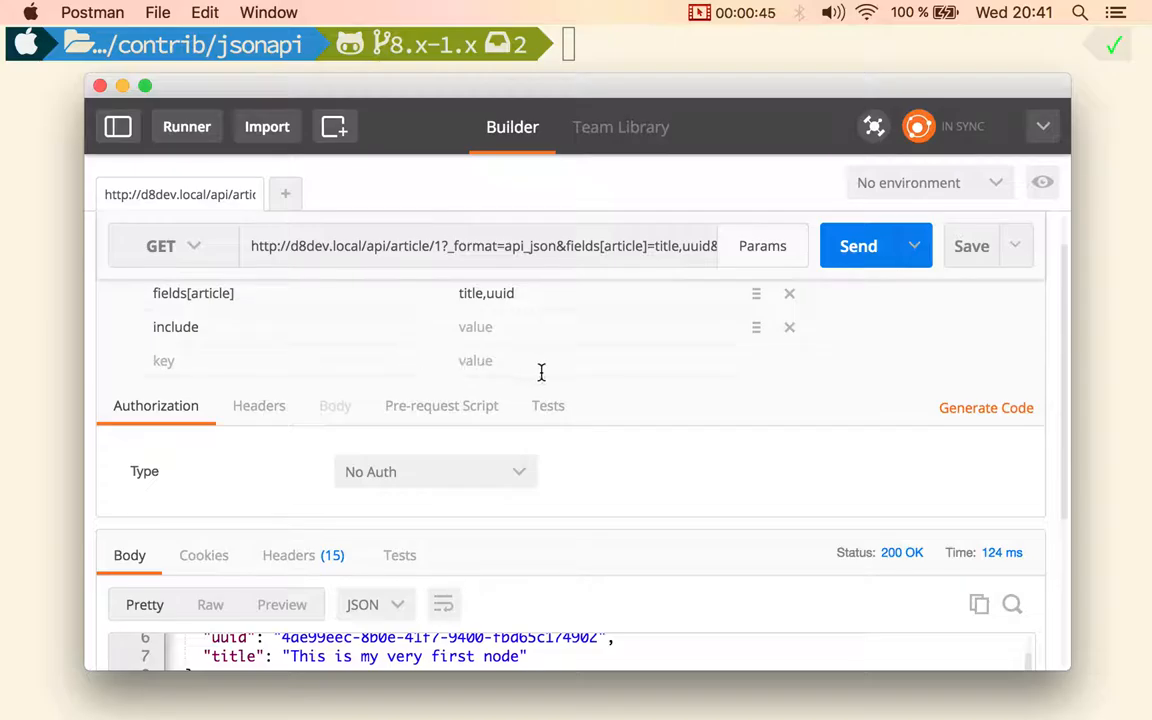
pyautogui.write('uid')
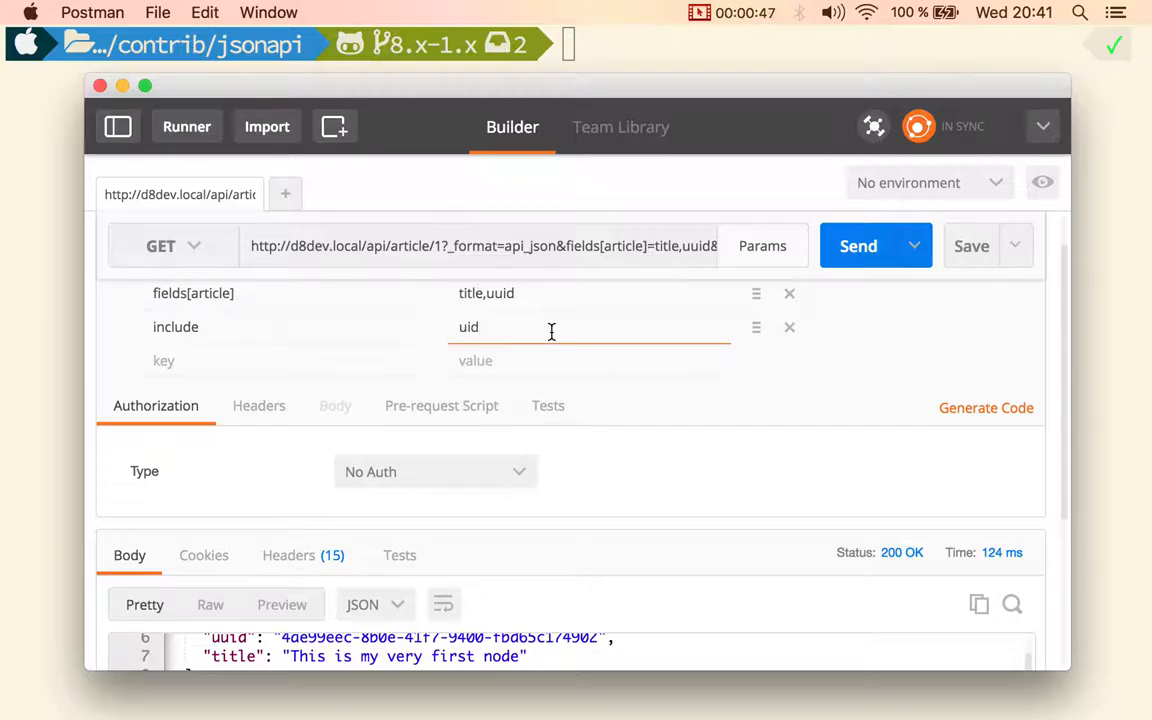
pyautogui.write(',')
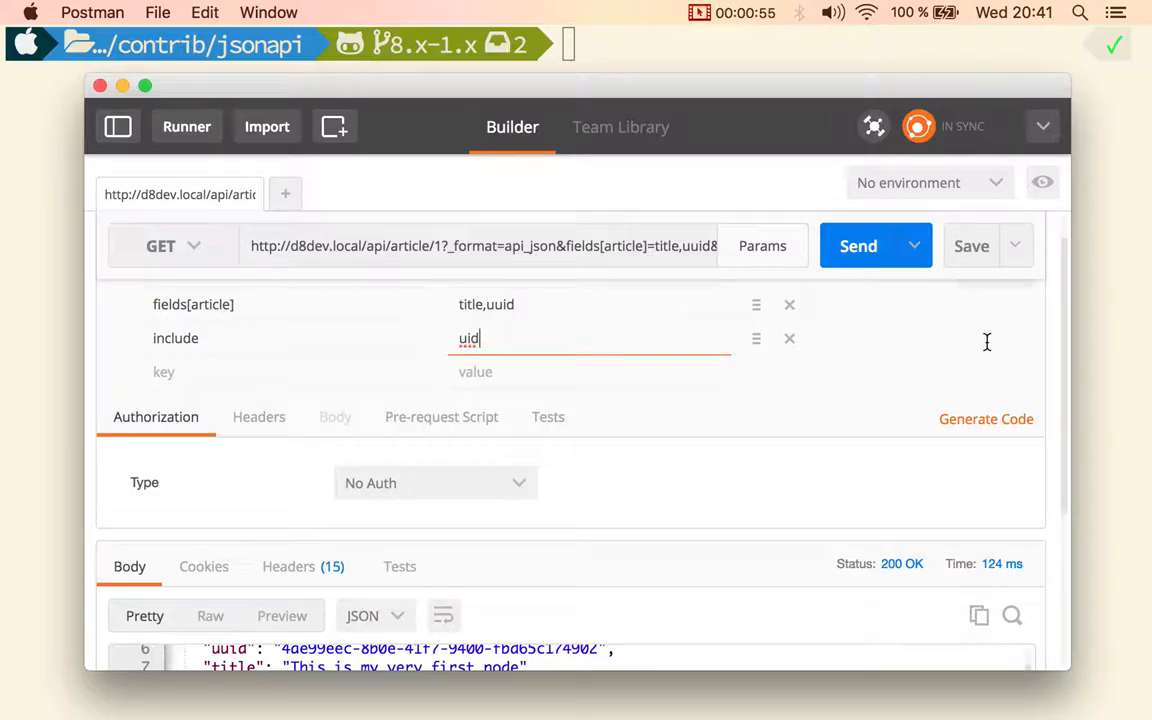
# Send the request and scroll to the included user 12 data in the response.
pyautogui.click(858, 246)
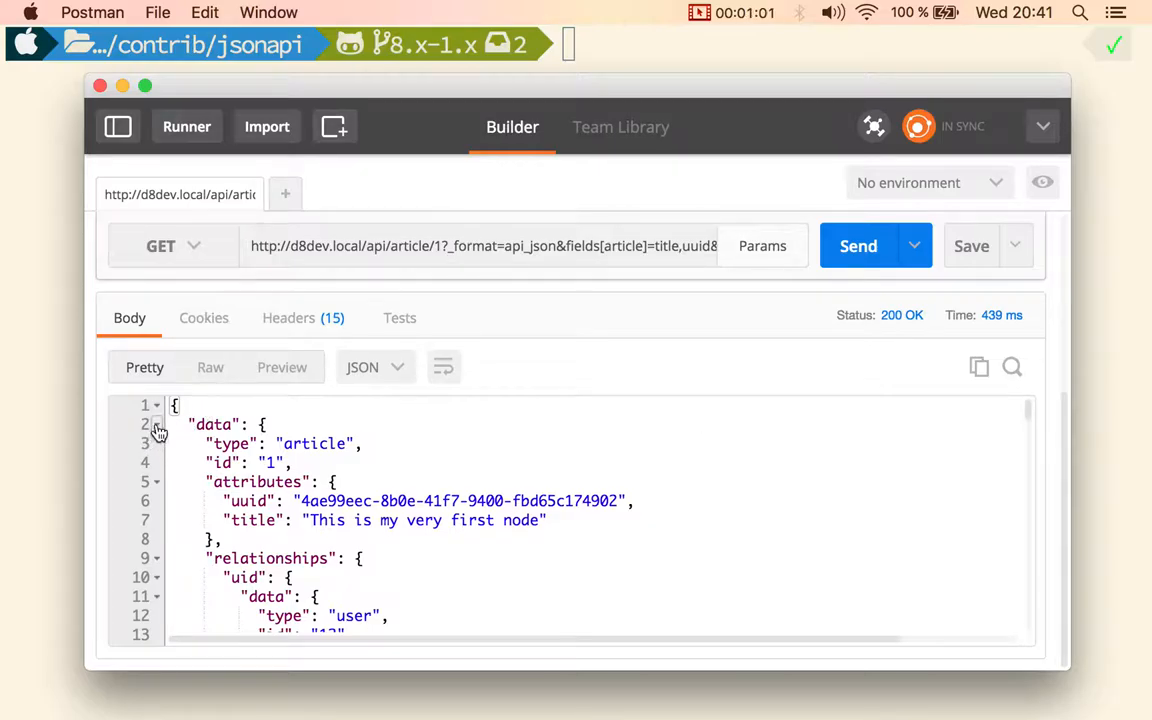
pyautogui.scroll(-3)
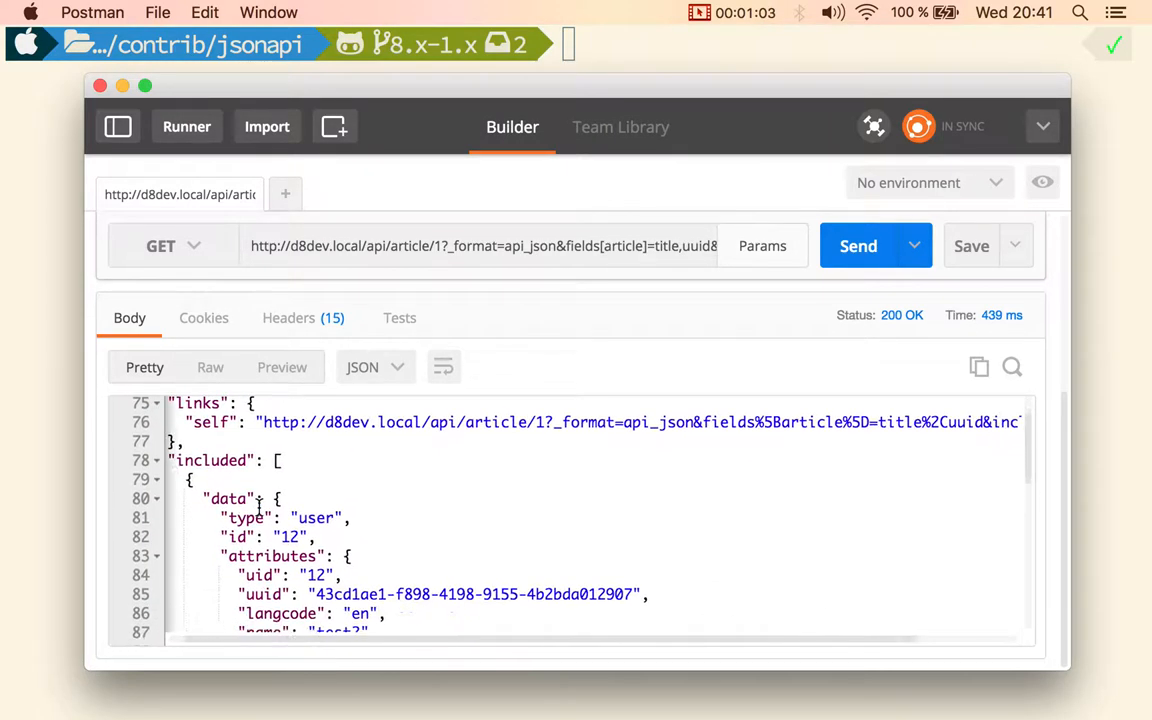
pyautogui.scroll(-3)
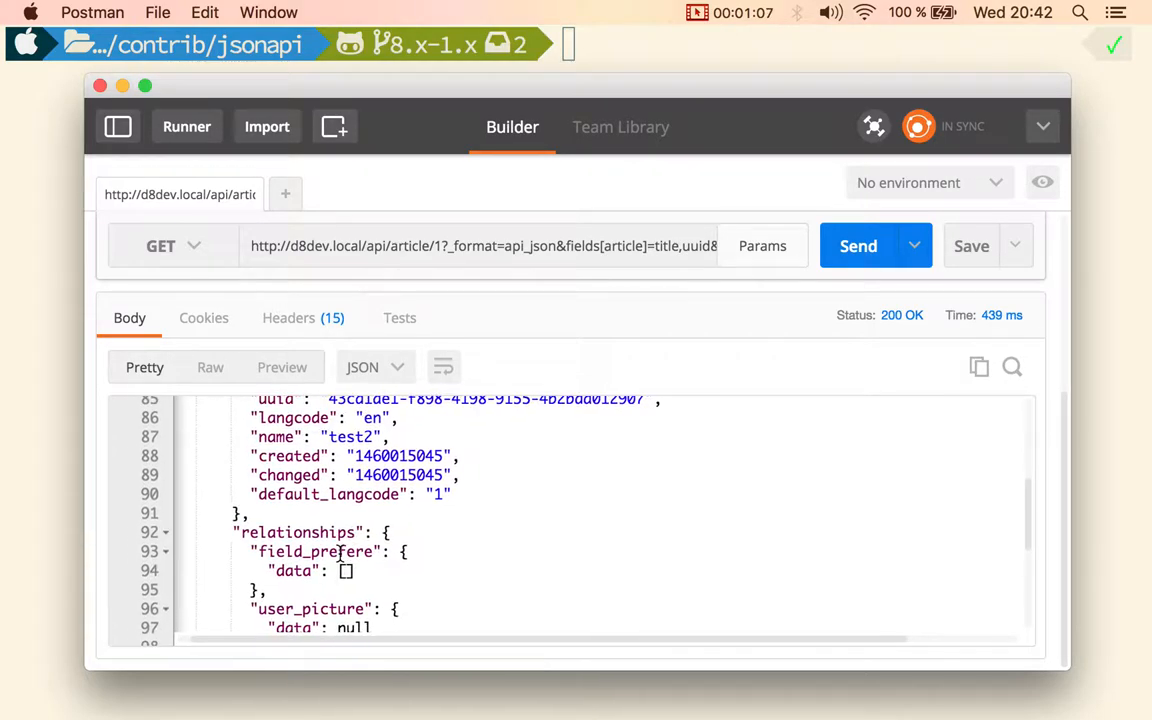
pyautogui.scroll(-3)
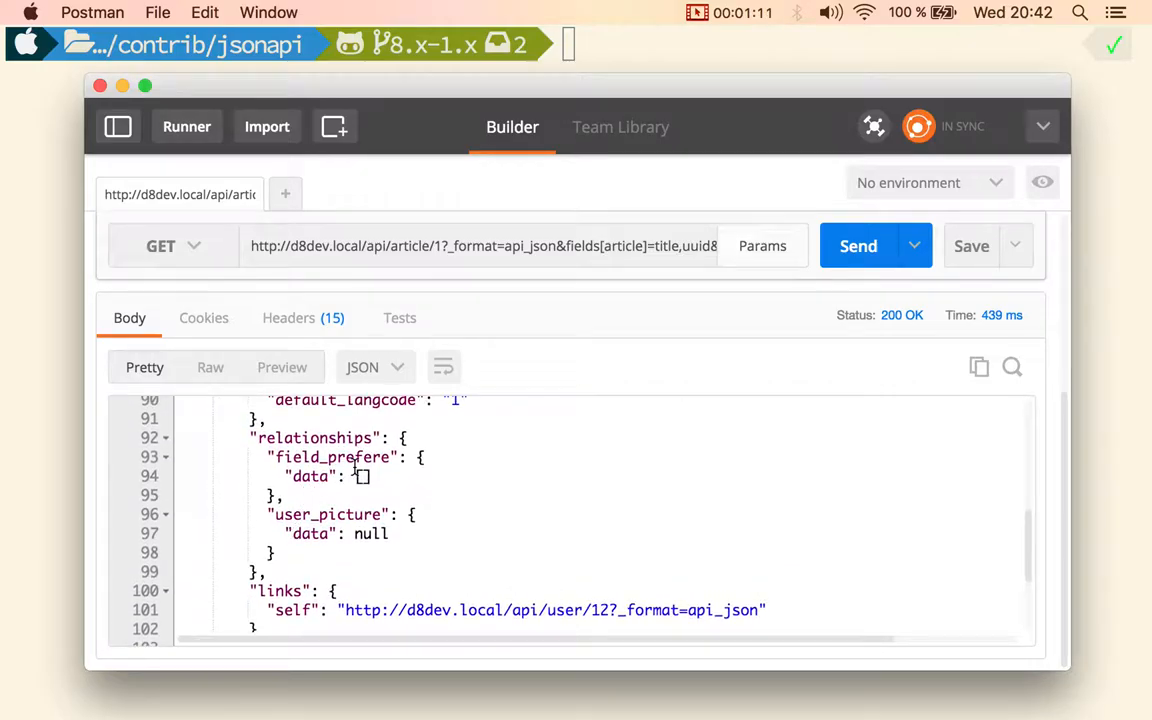
pyautogui.scroll(-3)
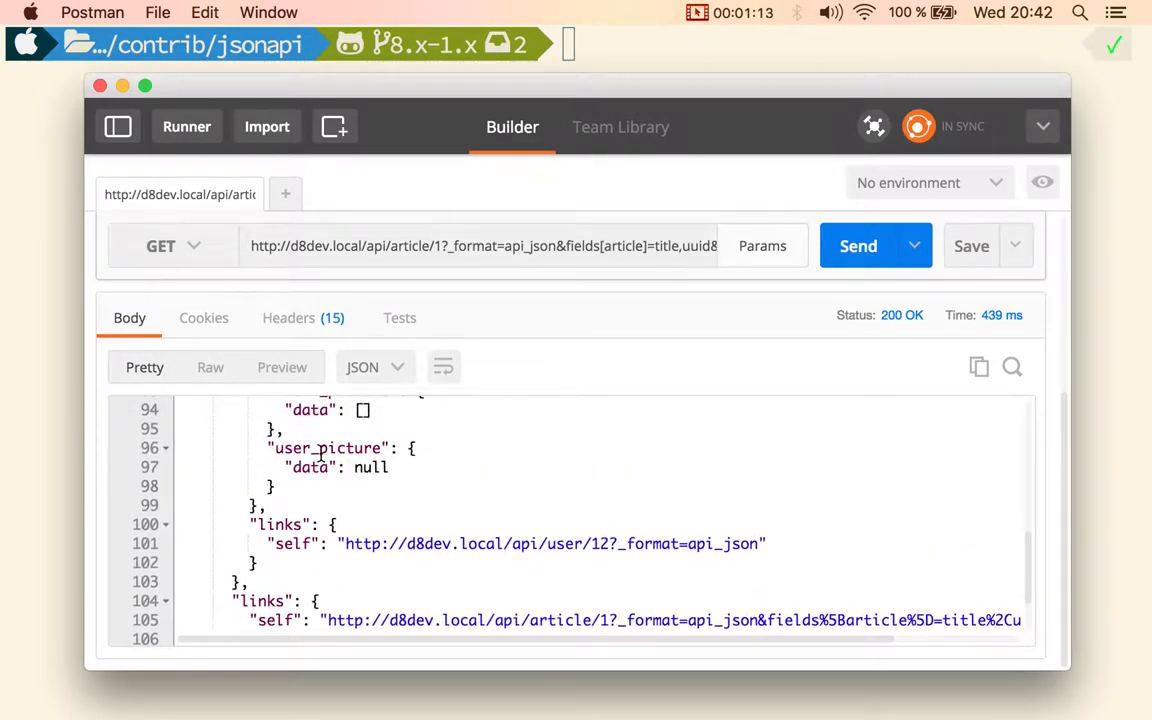
# Switch the URL to article 3, send it, and collapse data to see included user 1.
pyautogui.click(437, 246)
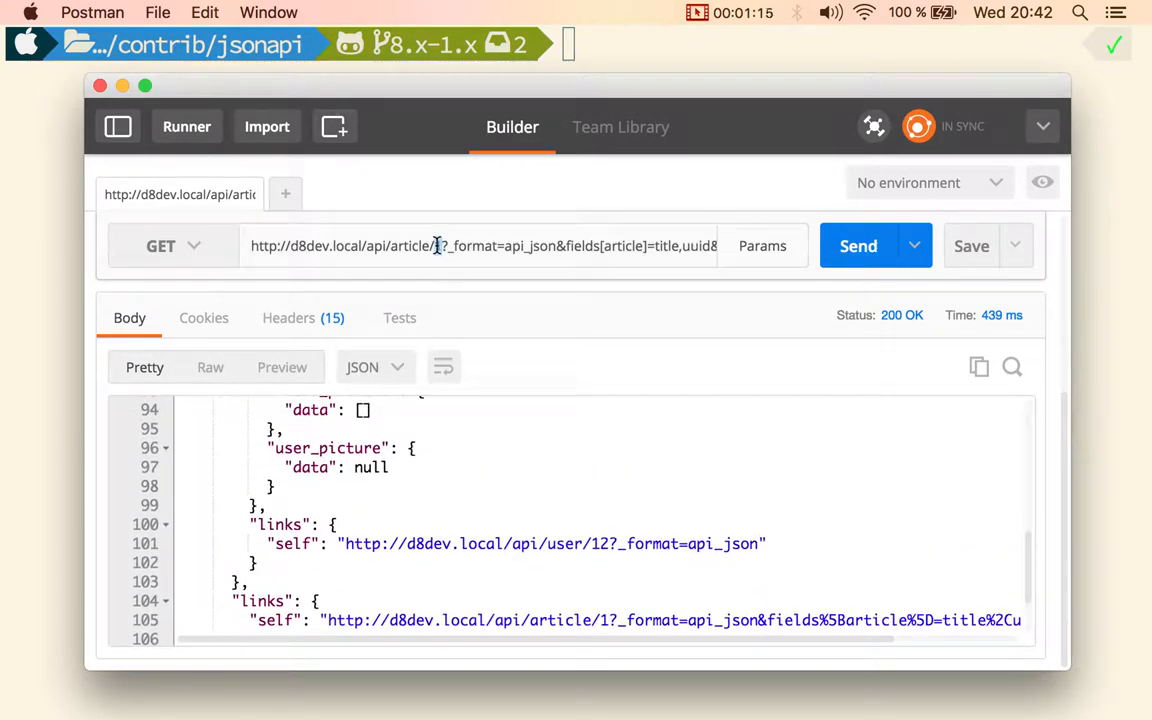
pyautogui.click(858, 246)
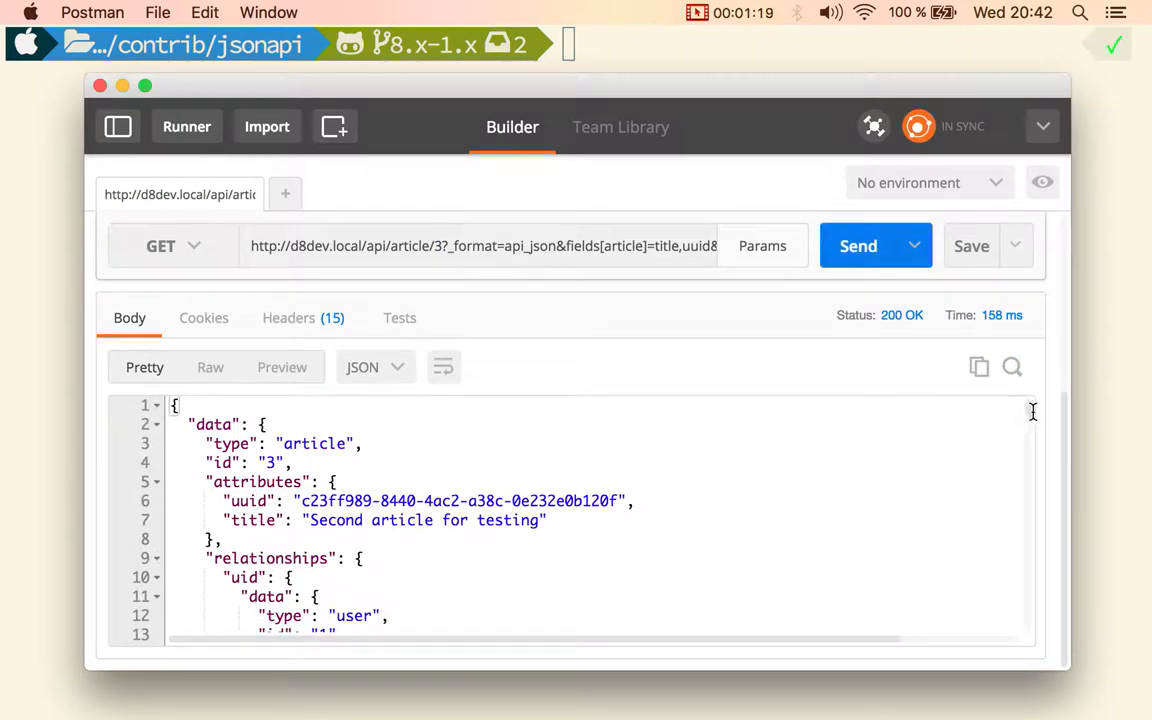
pyautogui.click(155, 424)
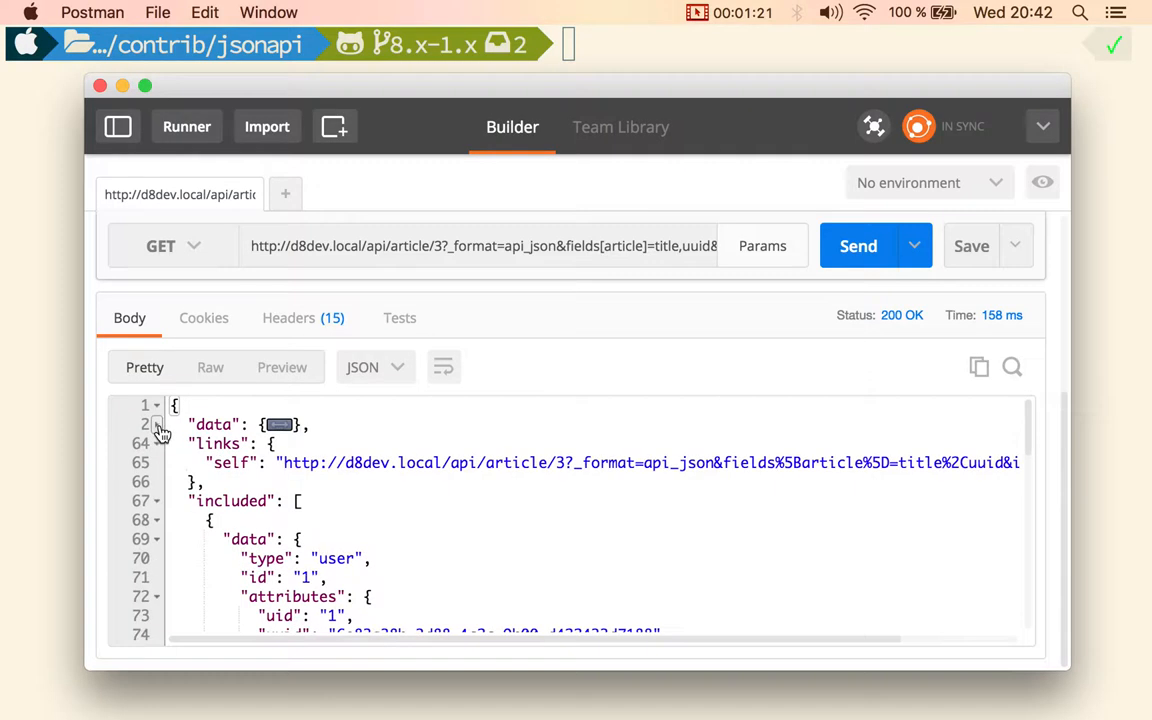
pyautogui.scroll(-3)
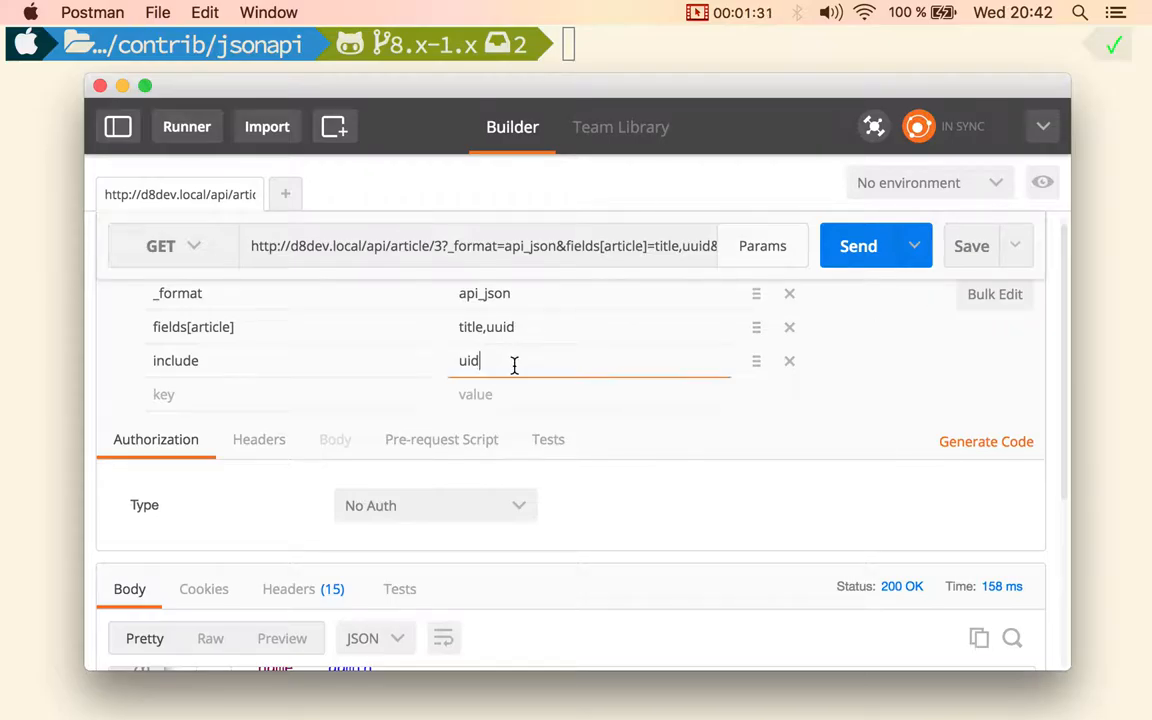
# Extend include to uid,uid.field_prefere and highlight field_prefere in the response.
pyautogui.write(',uid.')
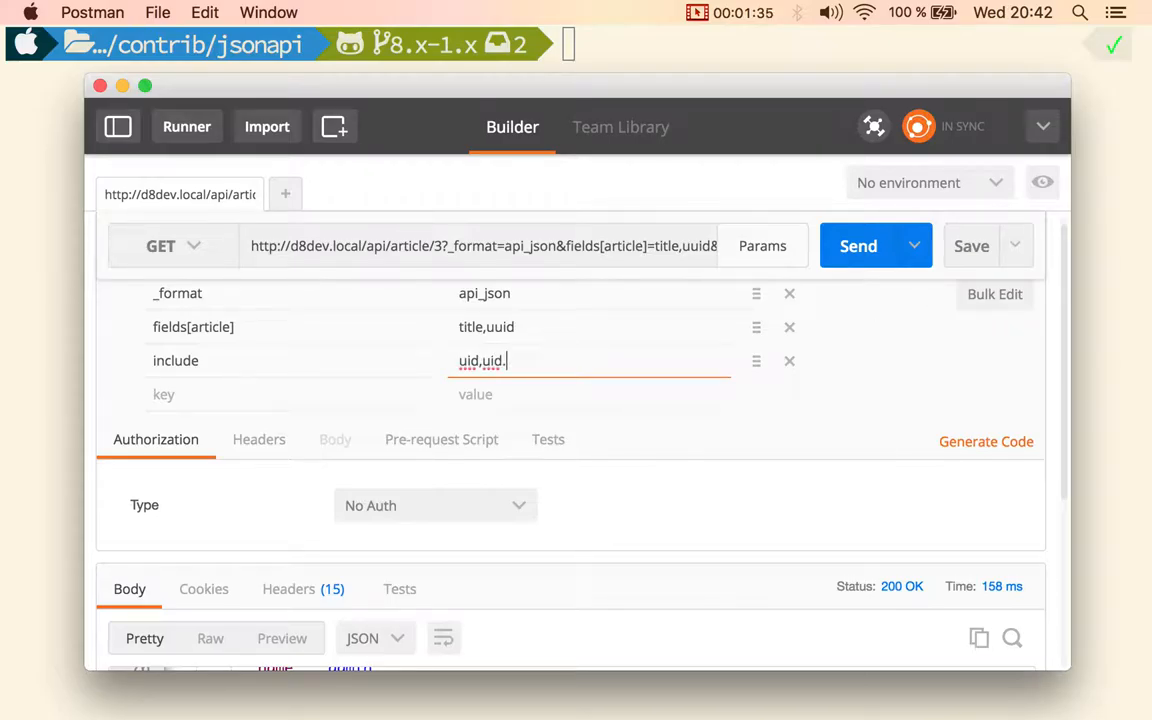
pyautogui.write('field_')
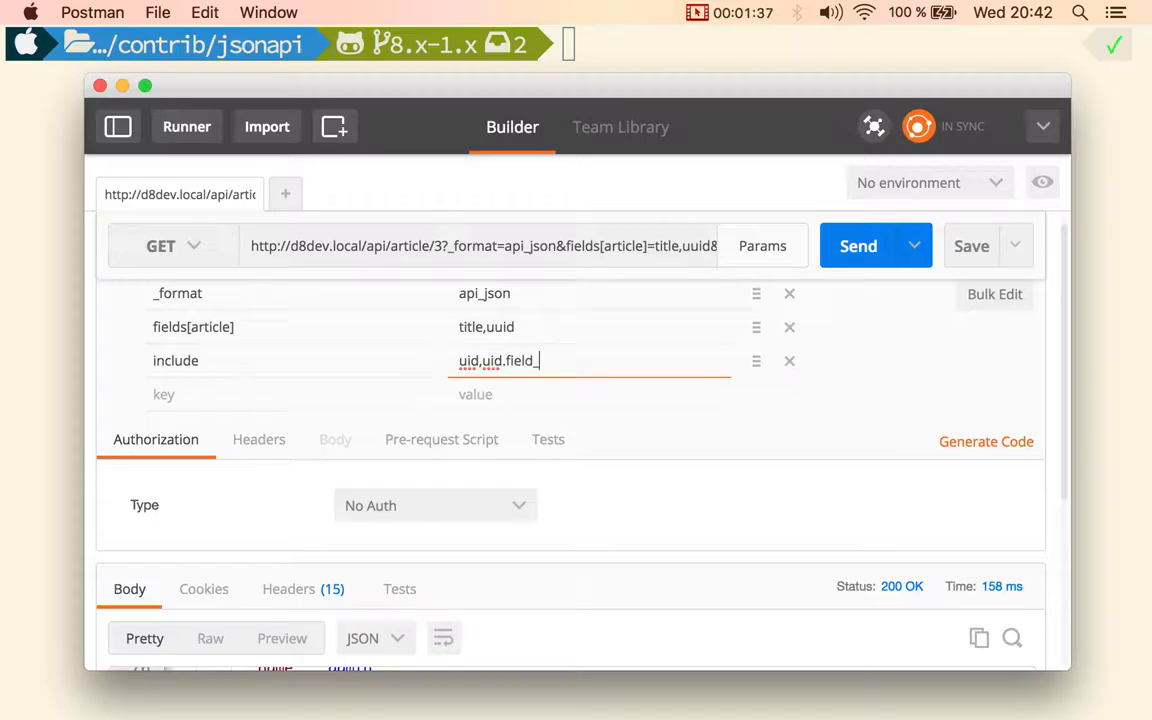
pyautogui.write('prefere')
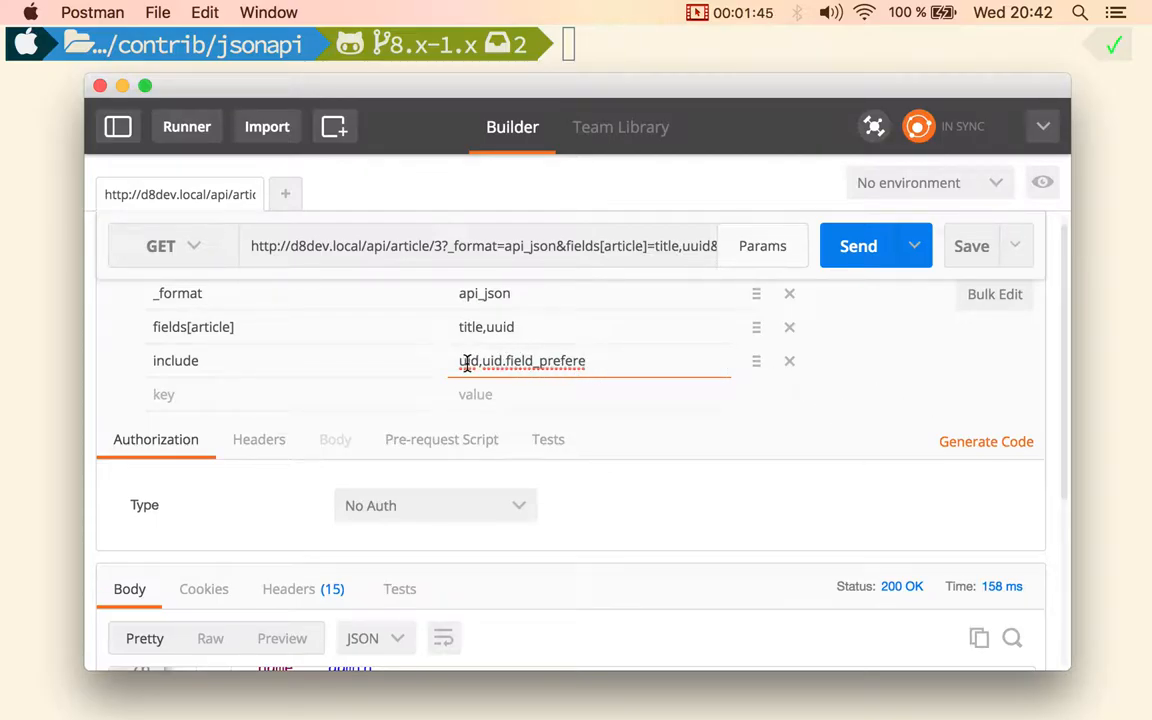
pyautogui.doubleClick(468, 361)
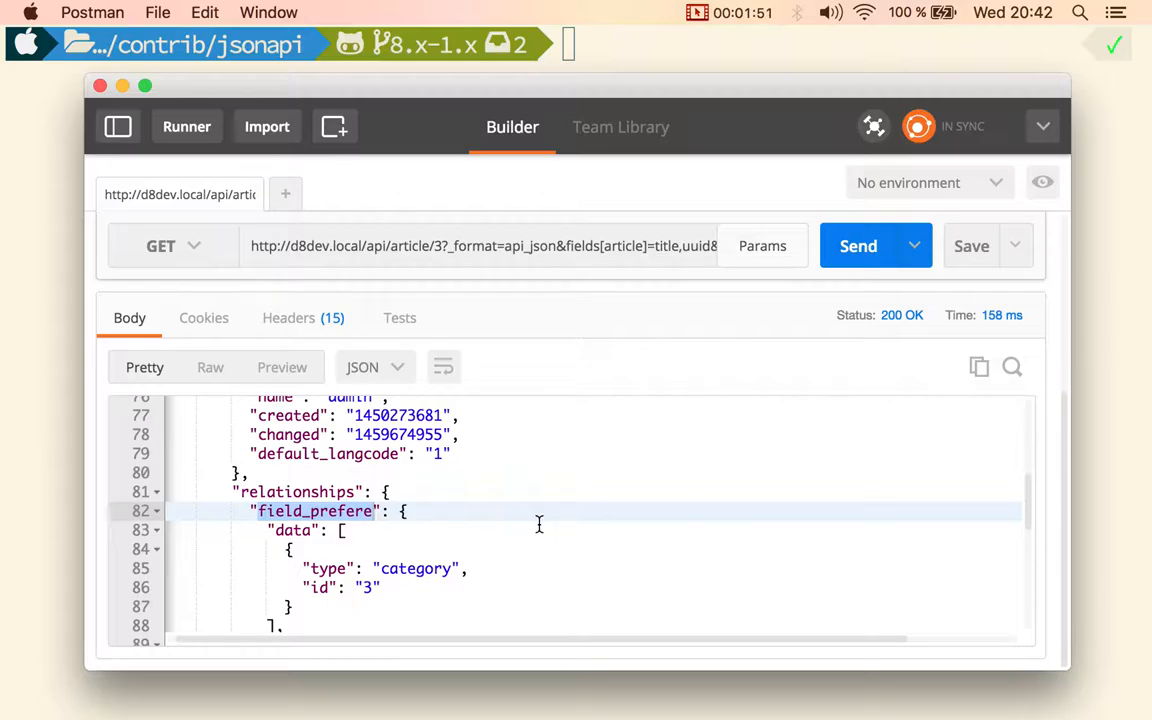
# Resend with the extended include, collapse the included user entry, and reopen Params.
pyautogui.scroll(-3)
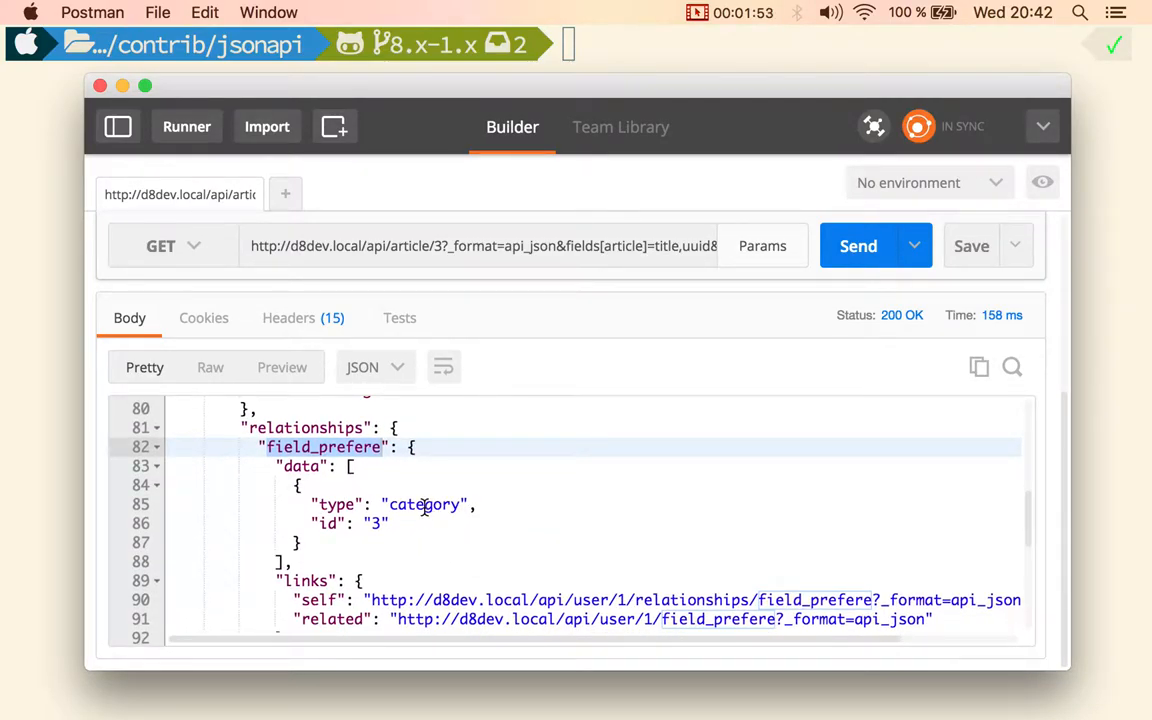
pyautogui.click(858, 245)
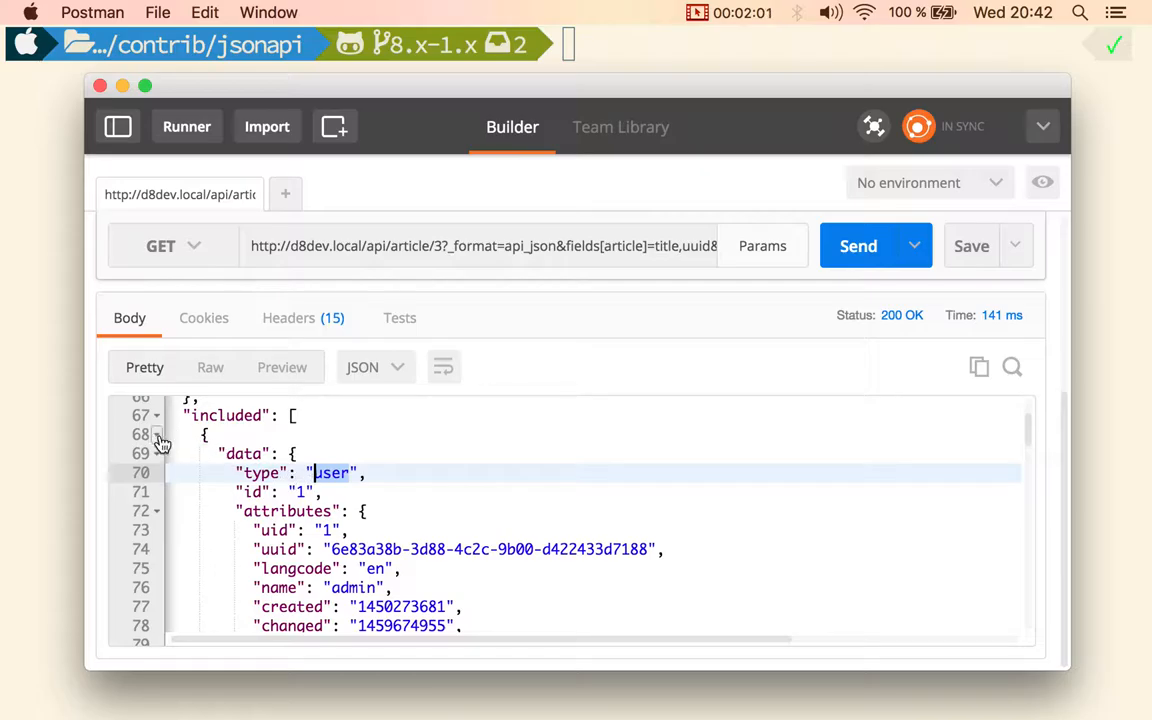
pyautogui.click(157, 435)
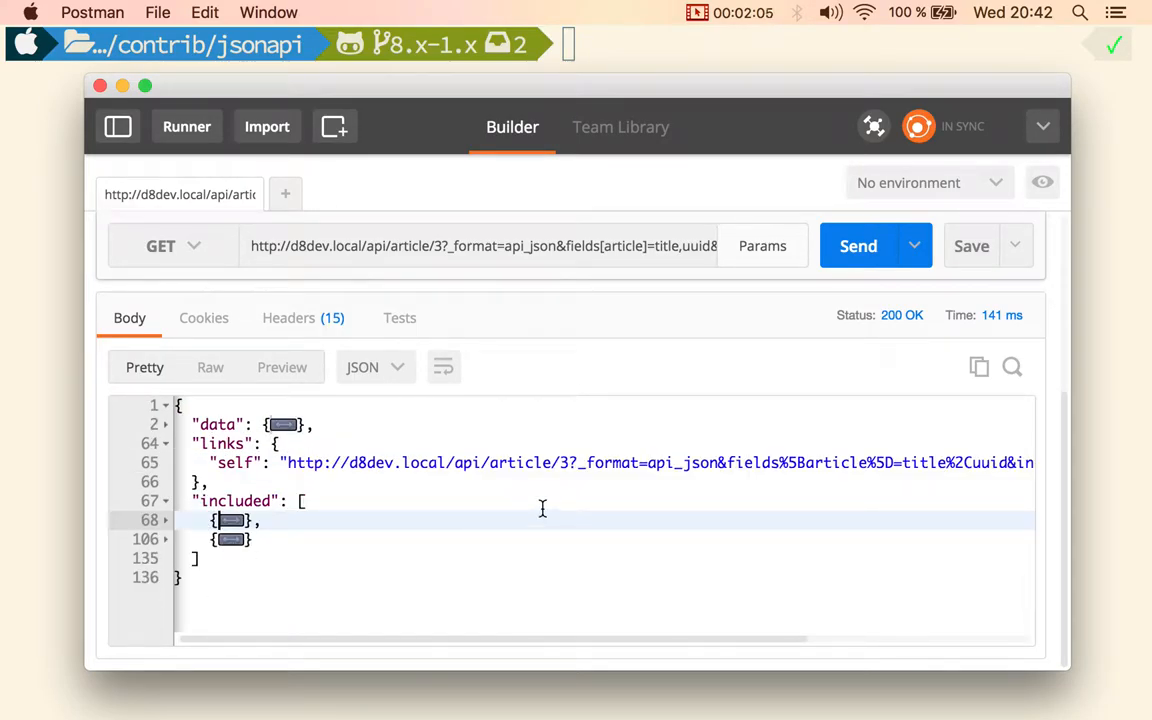
pyautogui.click(762, 245)
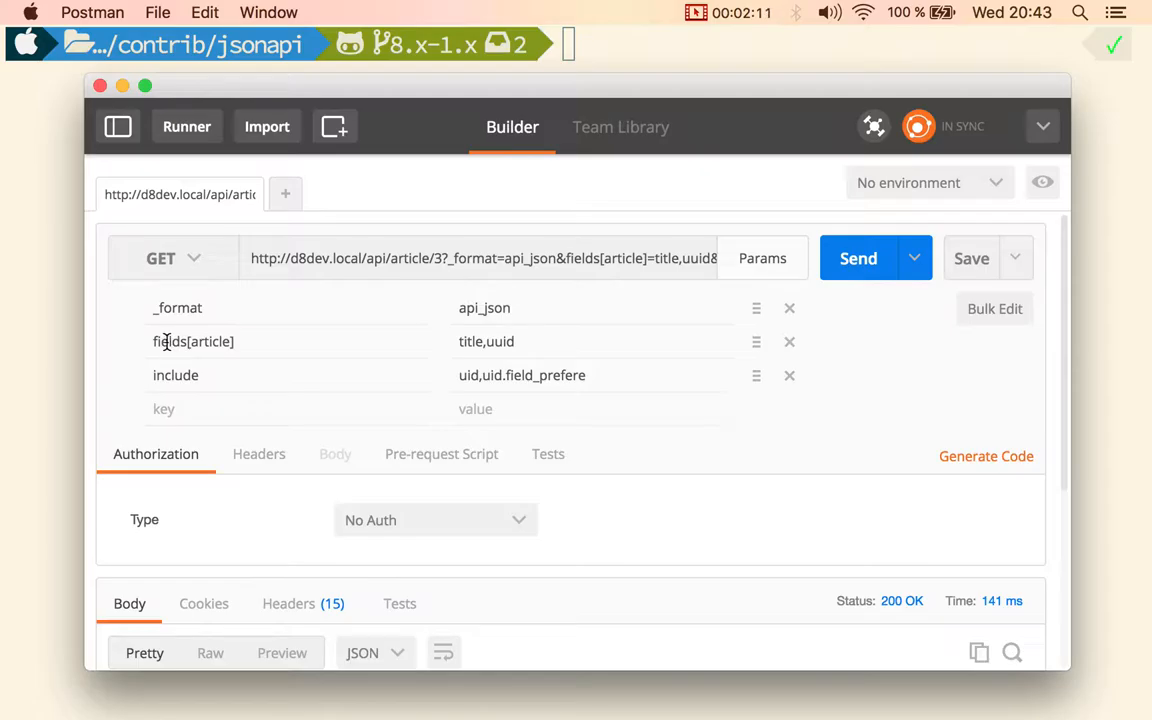
# Add fields[user]=name and fields[category]=name parameters, then hide the parameter list.
pyautogui.doubleClick(175, 375)
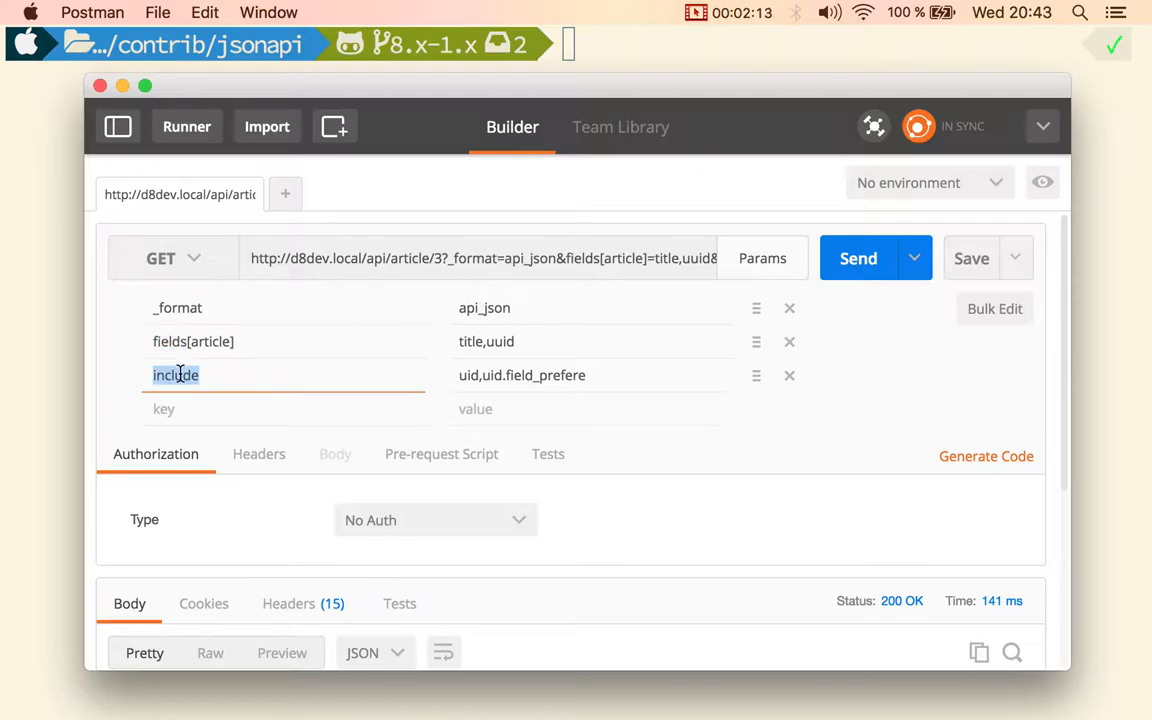
pyautogui.write('fields[')
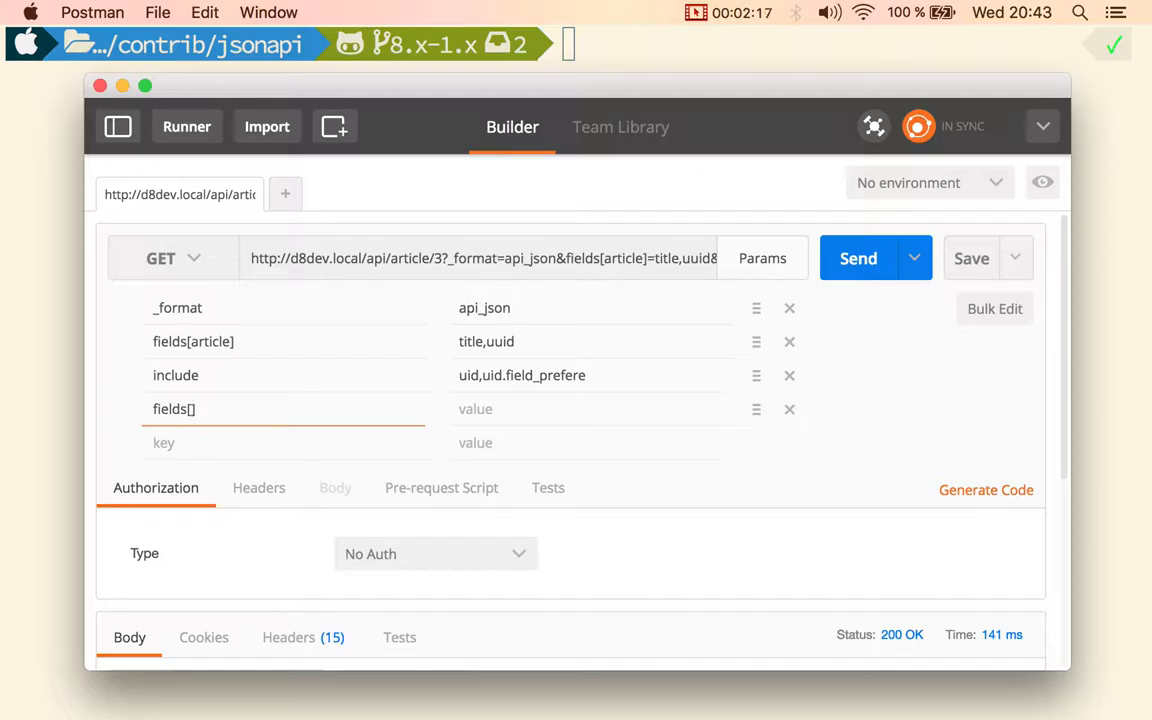
pyautogui.write('user')
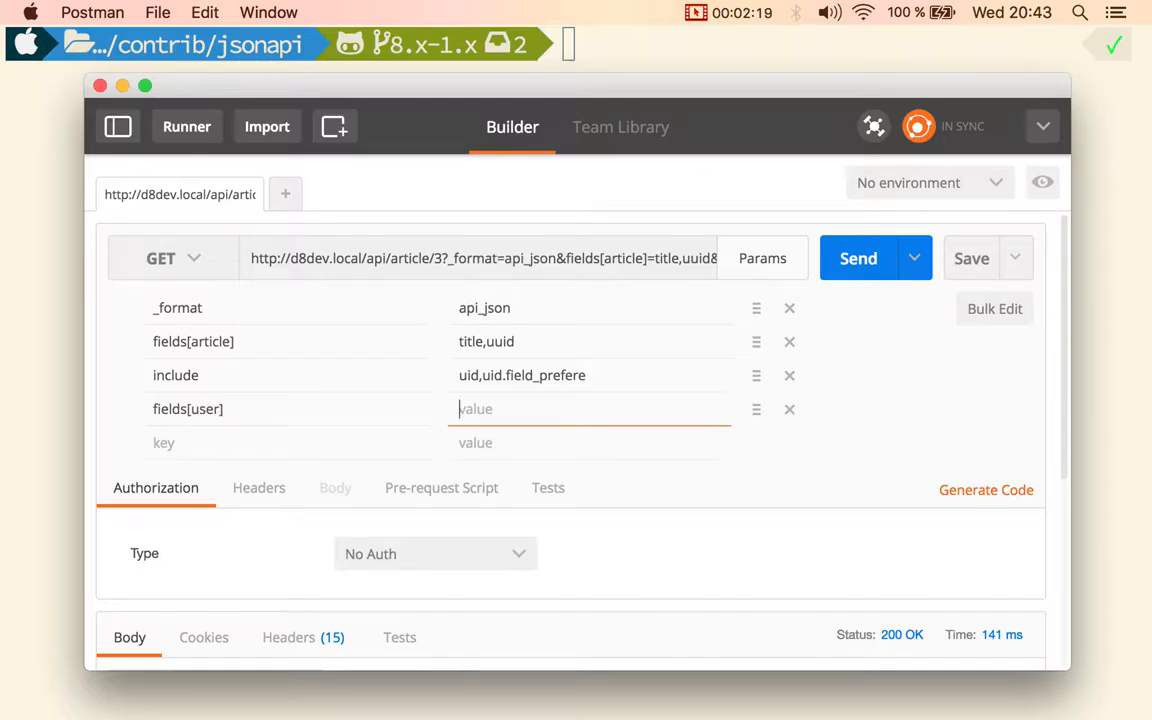
pyautogui.write('name')
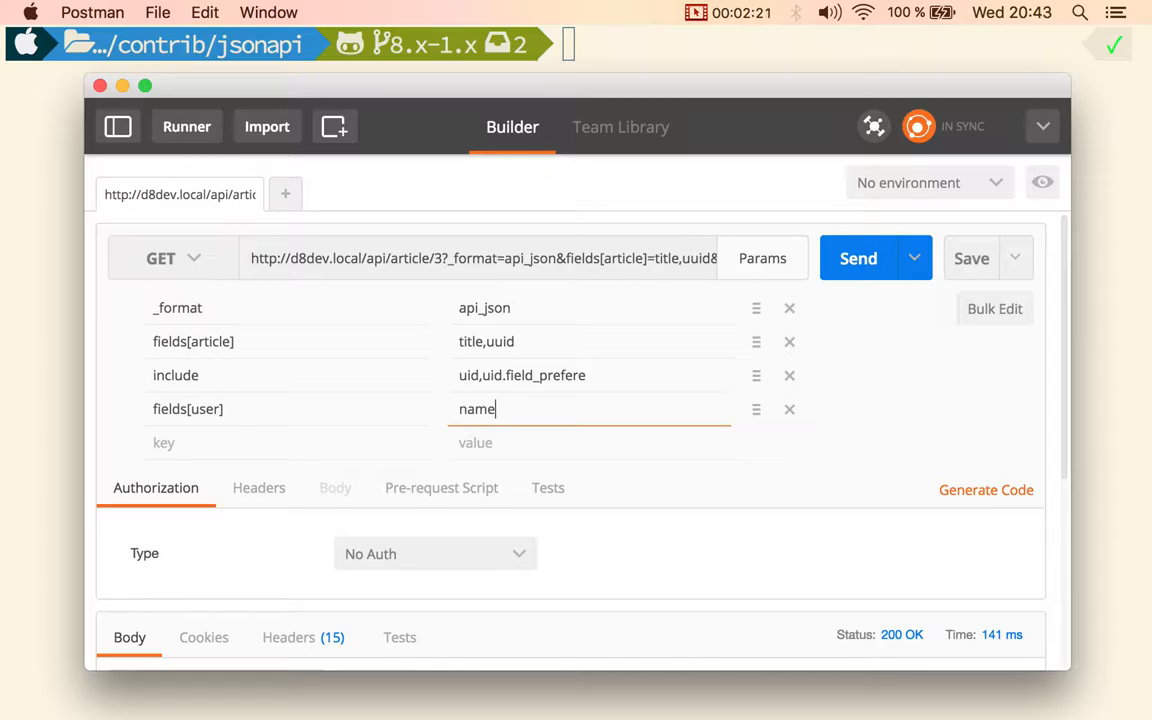
pyautogui.write('fields[category')
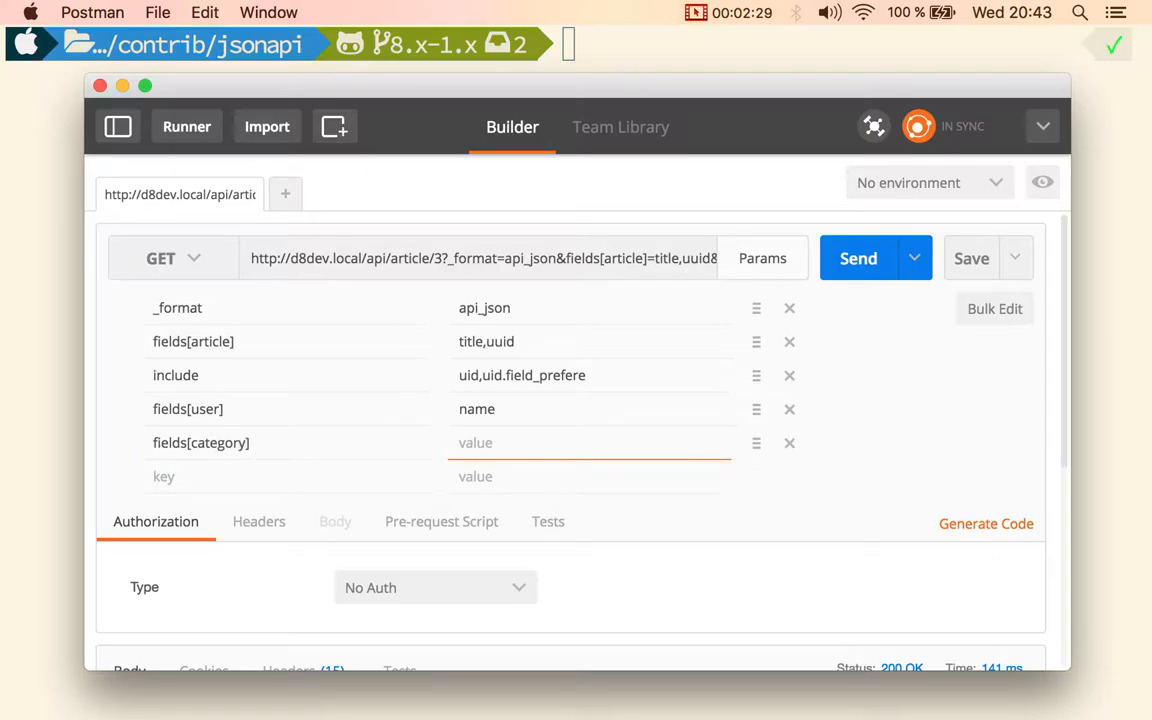
pyautogui.write('name')
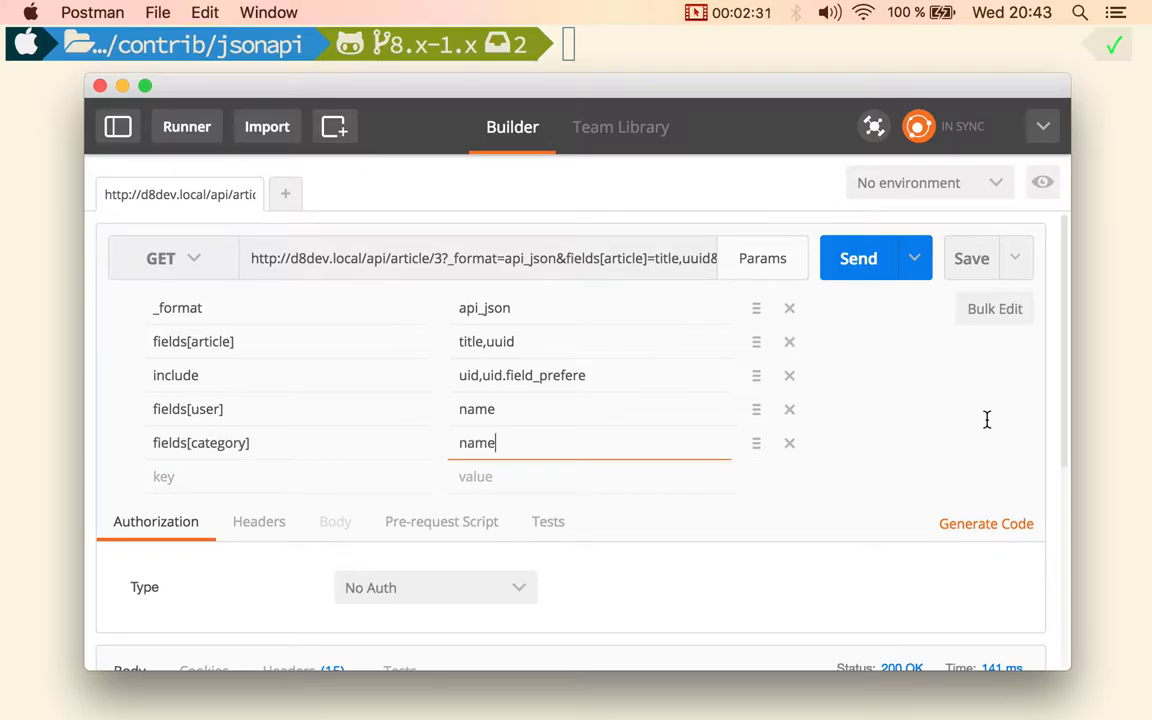
pyautogui.click(858, 258)
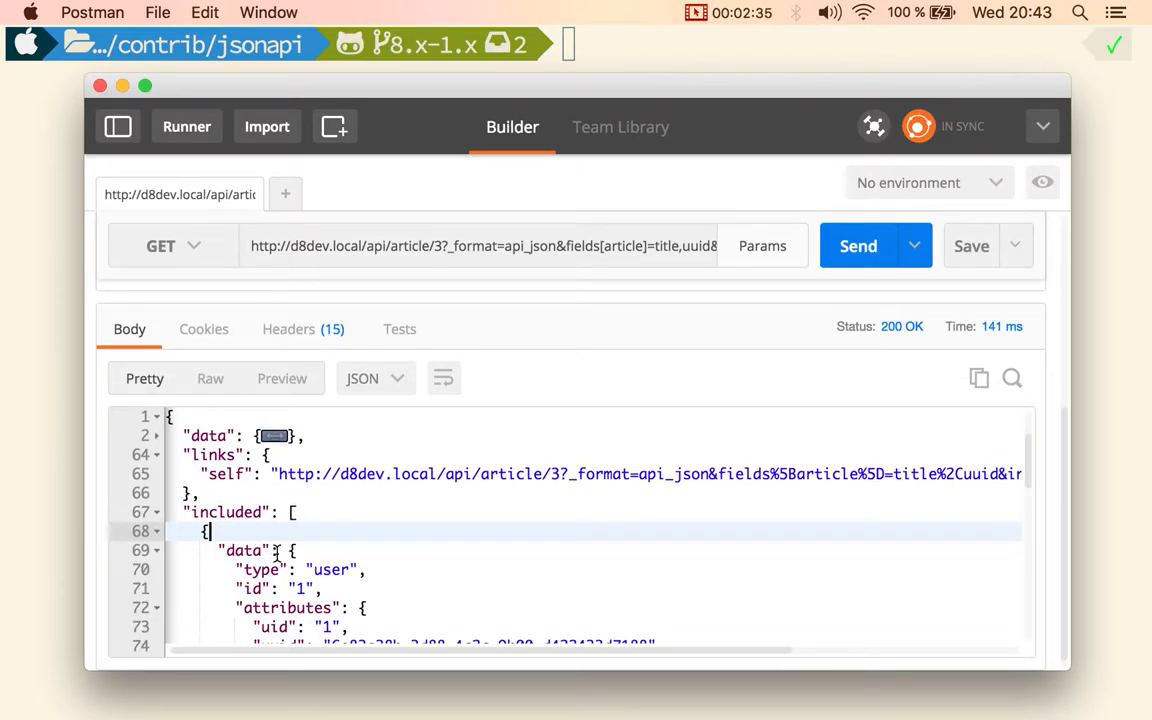
# Highlight the category's name attribute and resend with the new field limits.
pyautogui.scroll(-3)
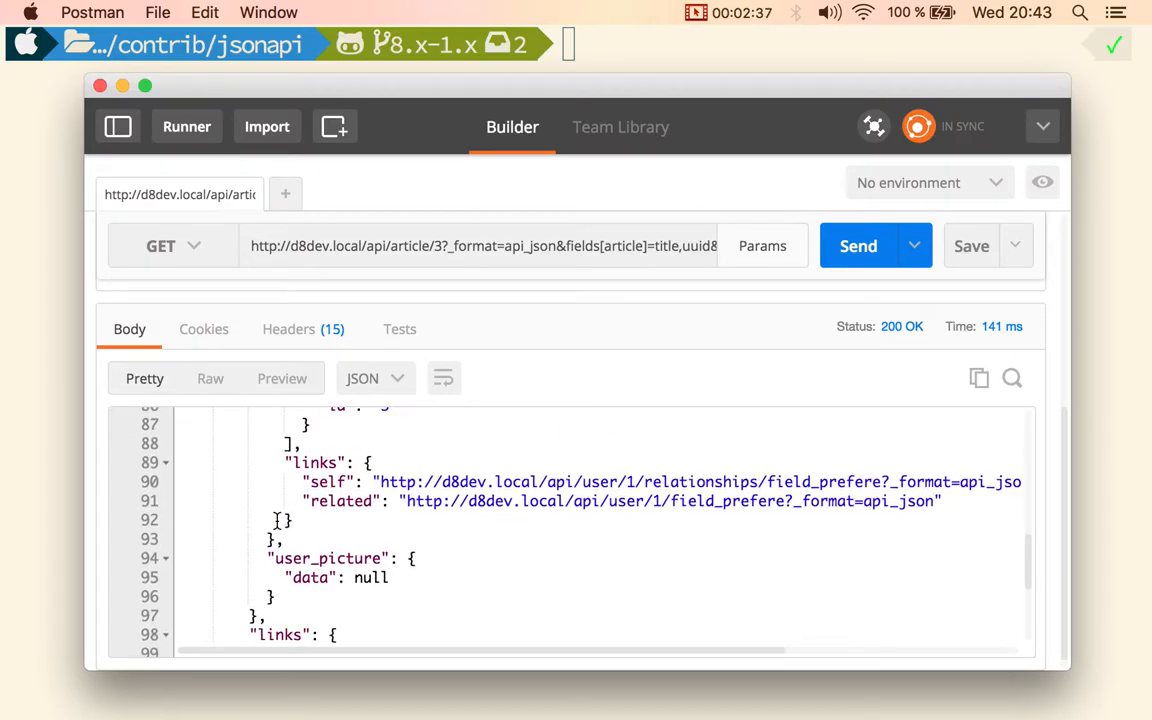
pyautogui.scroll(-3)
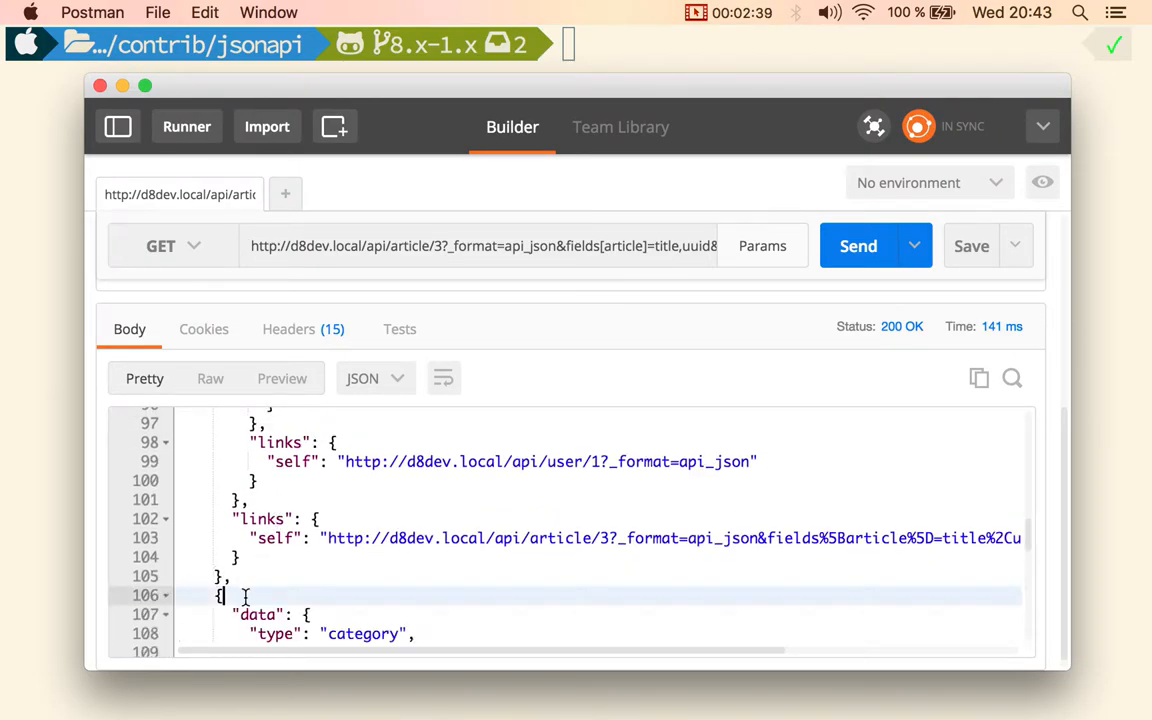
pyautogui.scroll(-3)
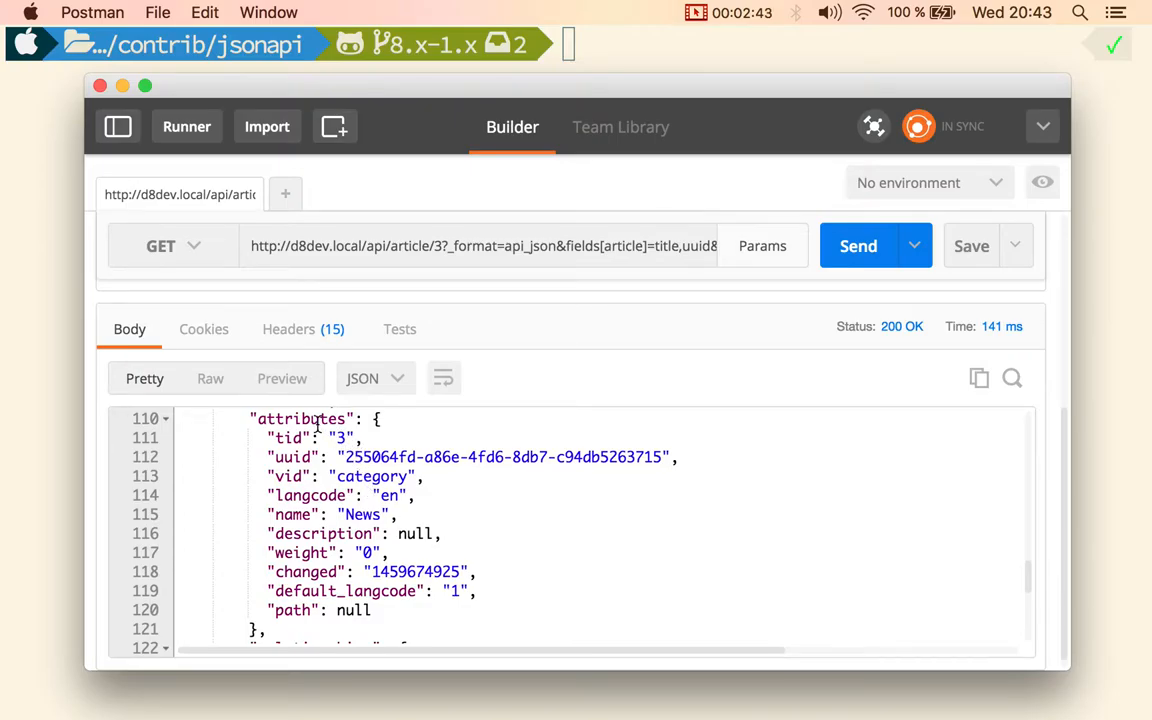
pyautogui.doubleClick(291, 514)
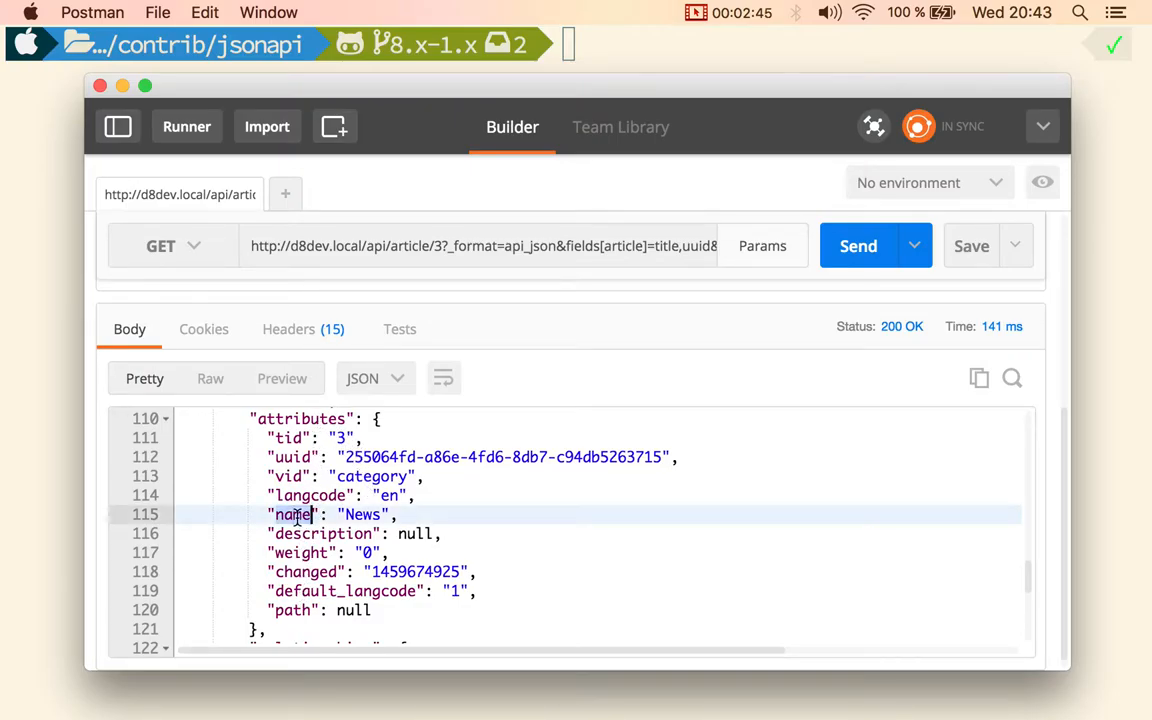
pyautogui.click(858, 245)
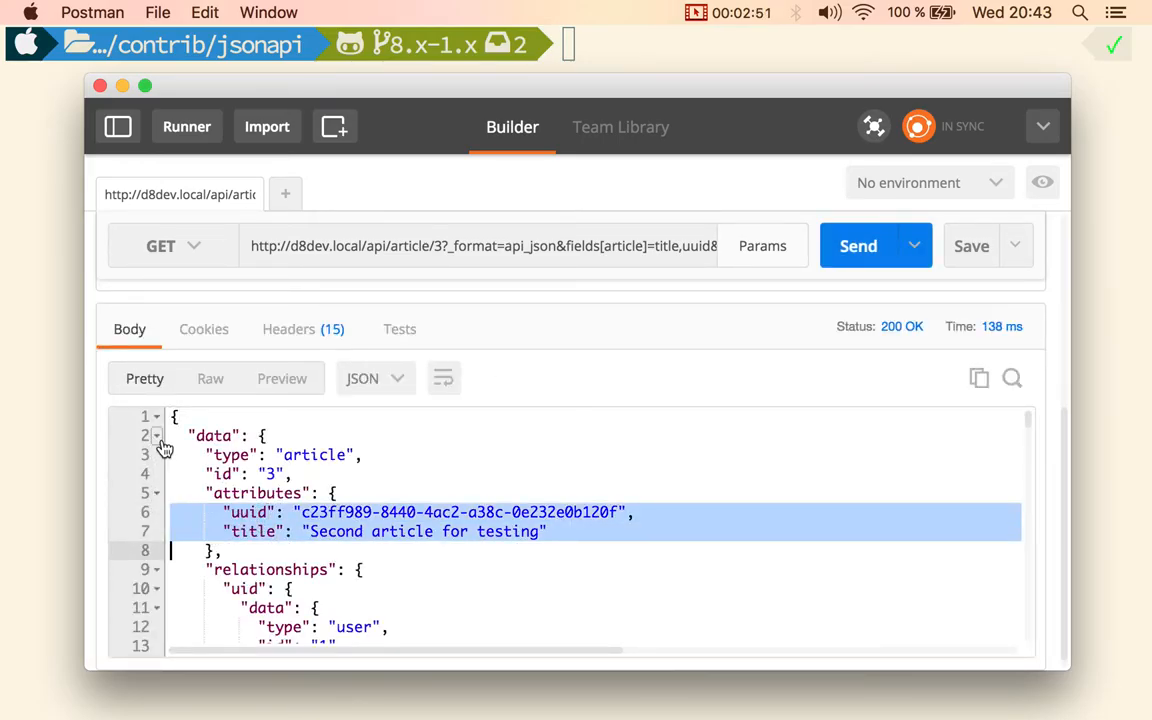
# Verify included user shows only name admin and category only name News, then reopen Params.
pyautogui.scroll(-3)
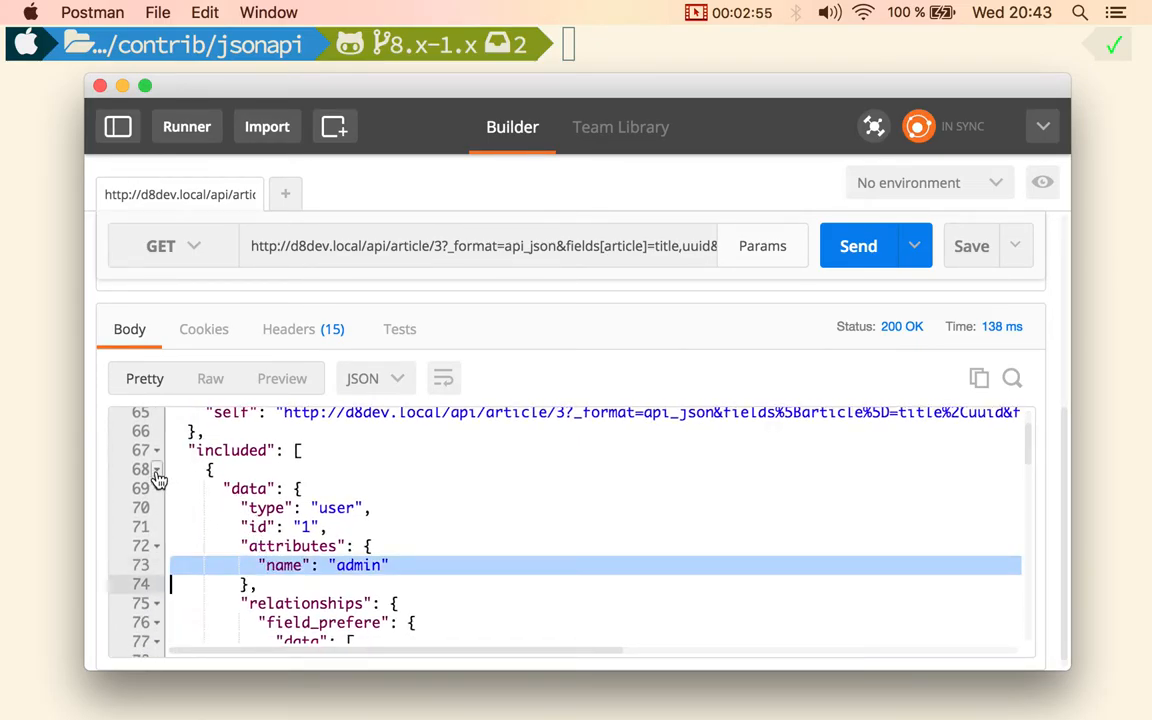
pyautogui.click(157, 470)
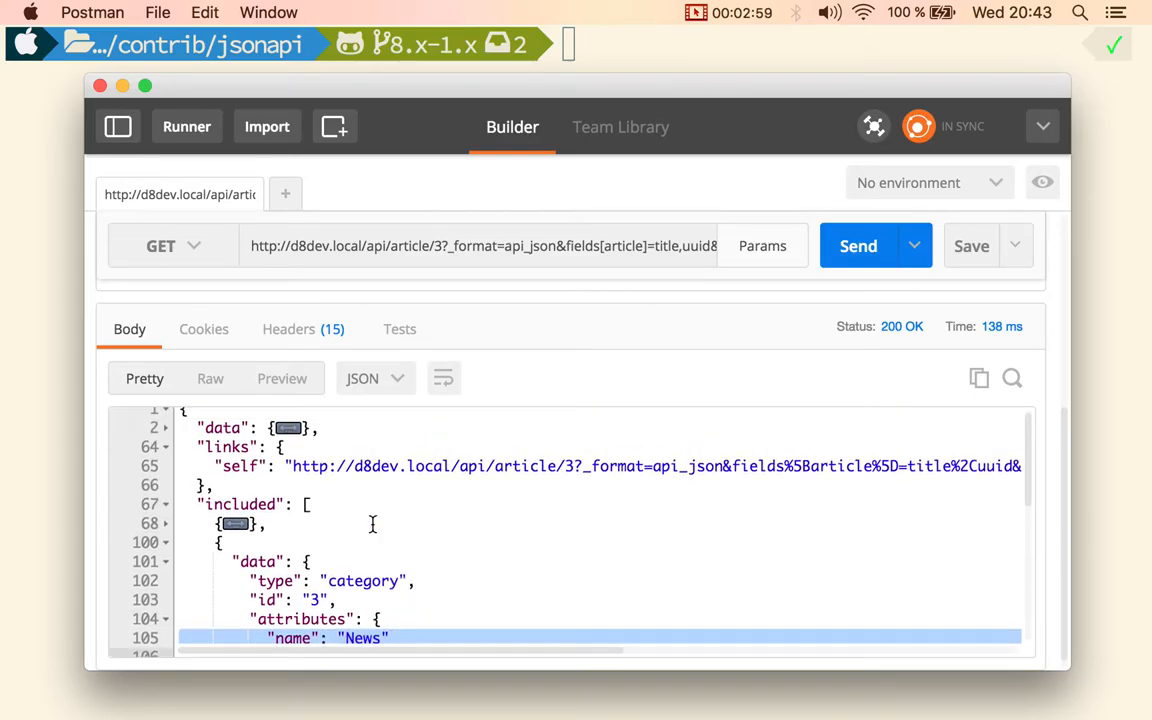
pyautogui.click(762, 245)
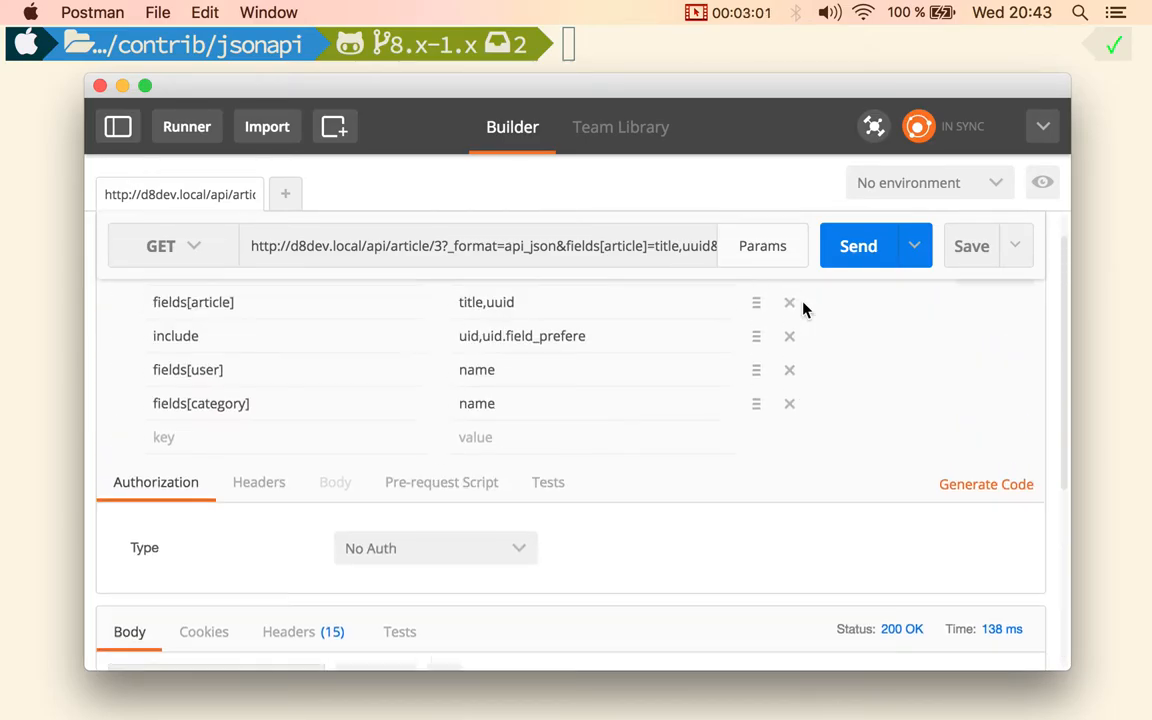